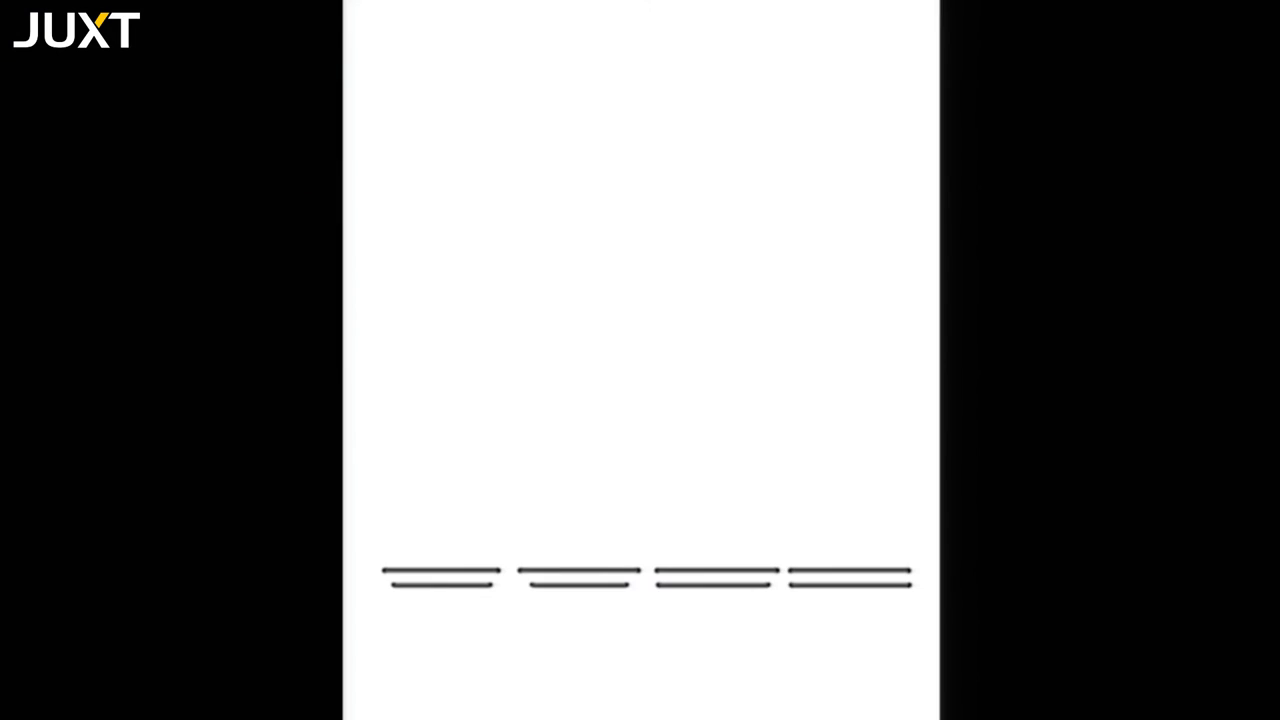
{"action": "mouse_move", "coordinate": [670, 310]}
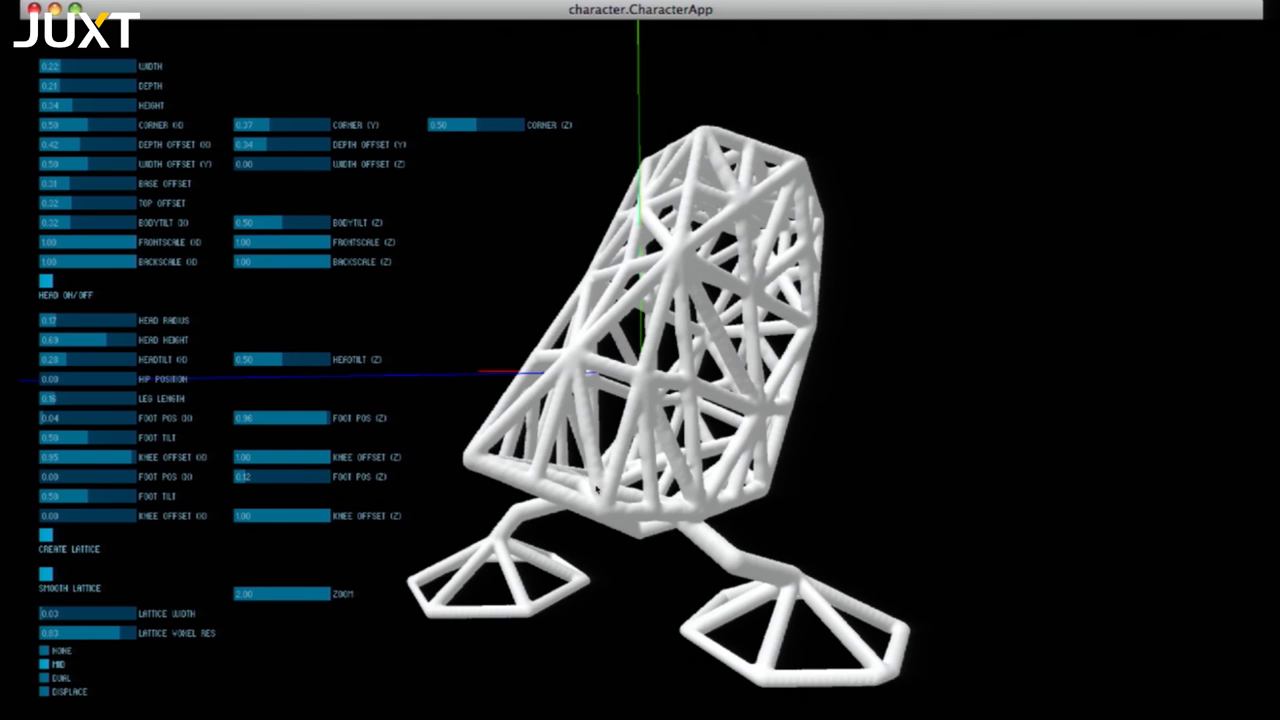
{"action": "mouse_move", "coordinate": [600, 596]}
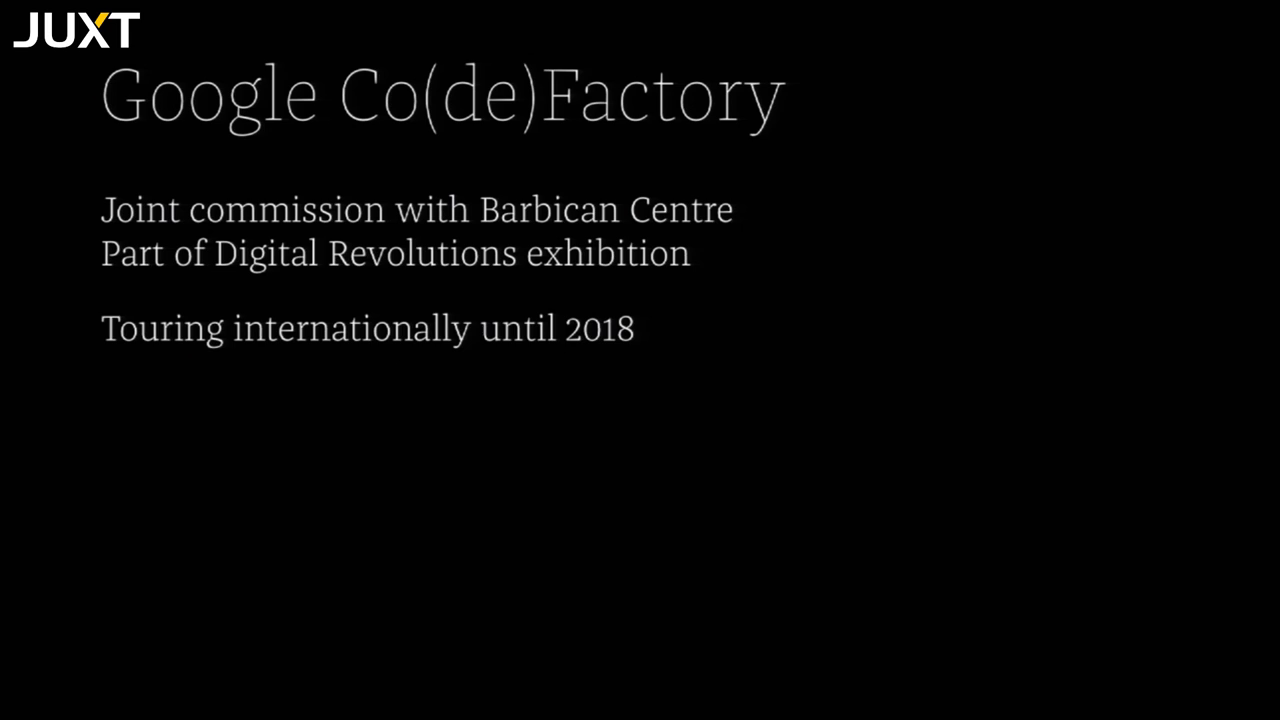
Advance the talk slides past the square diagrams toward the hexagonal lattice render.
{"action": "key", "text": "Right"}
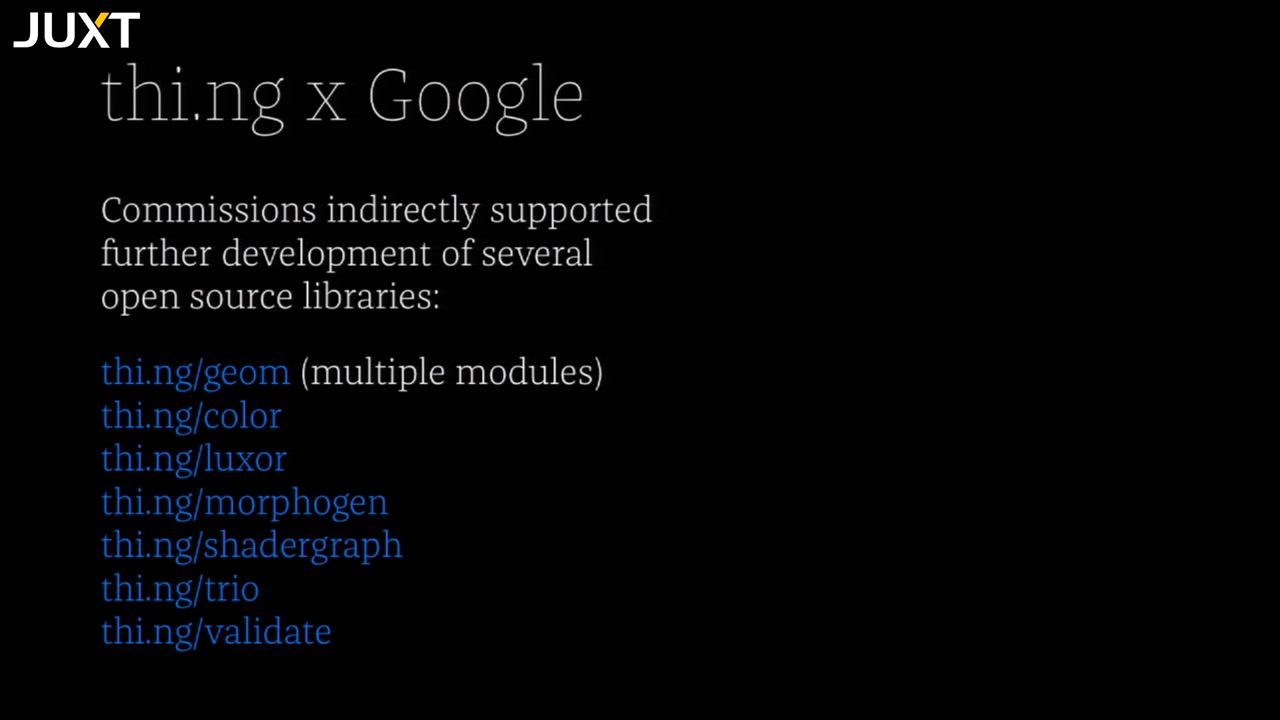
{"action": "key", "text": "Right"}
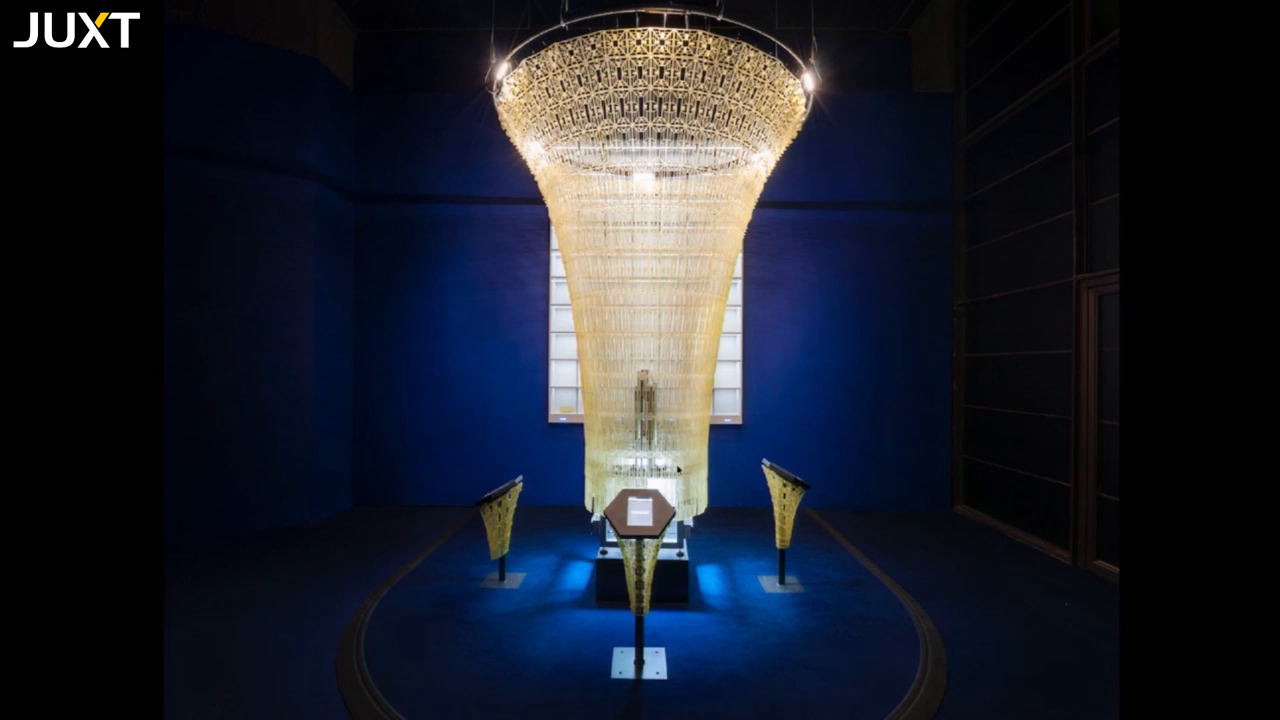
{"action": "mouse_move", "coordinate": [928, 328]}
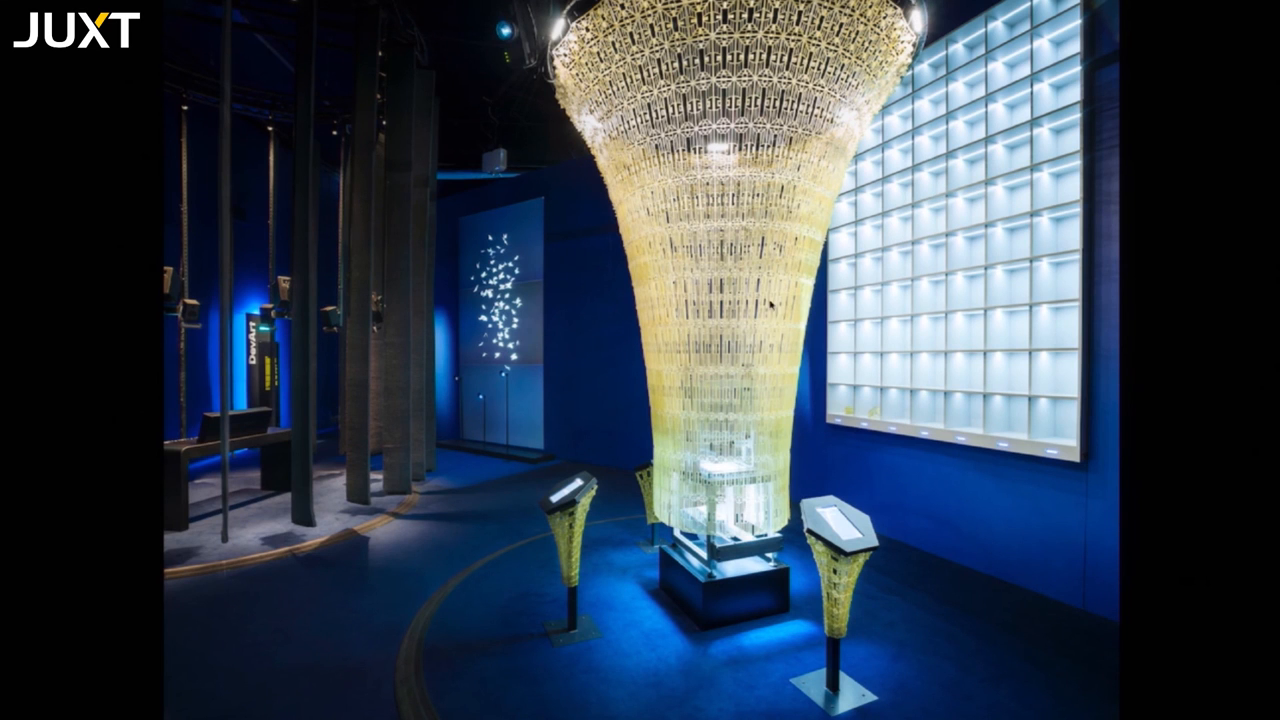
{"action": "mouse_move", "coordinate": [986, 364]}
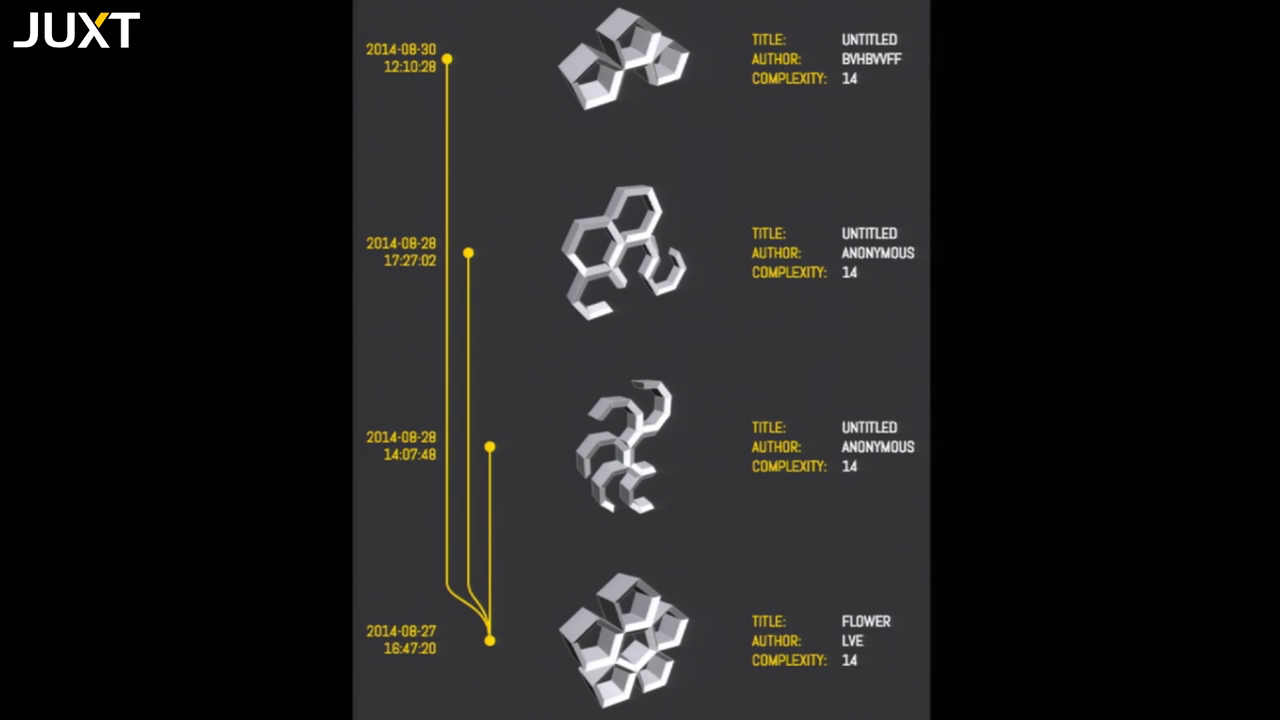
{"action": "mouse_move", "coordinate": [836, 576]}
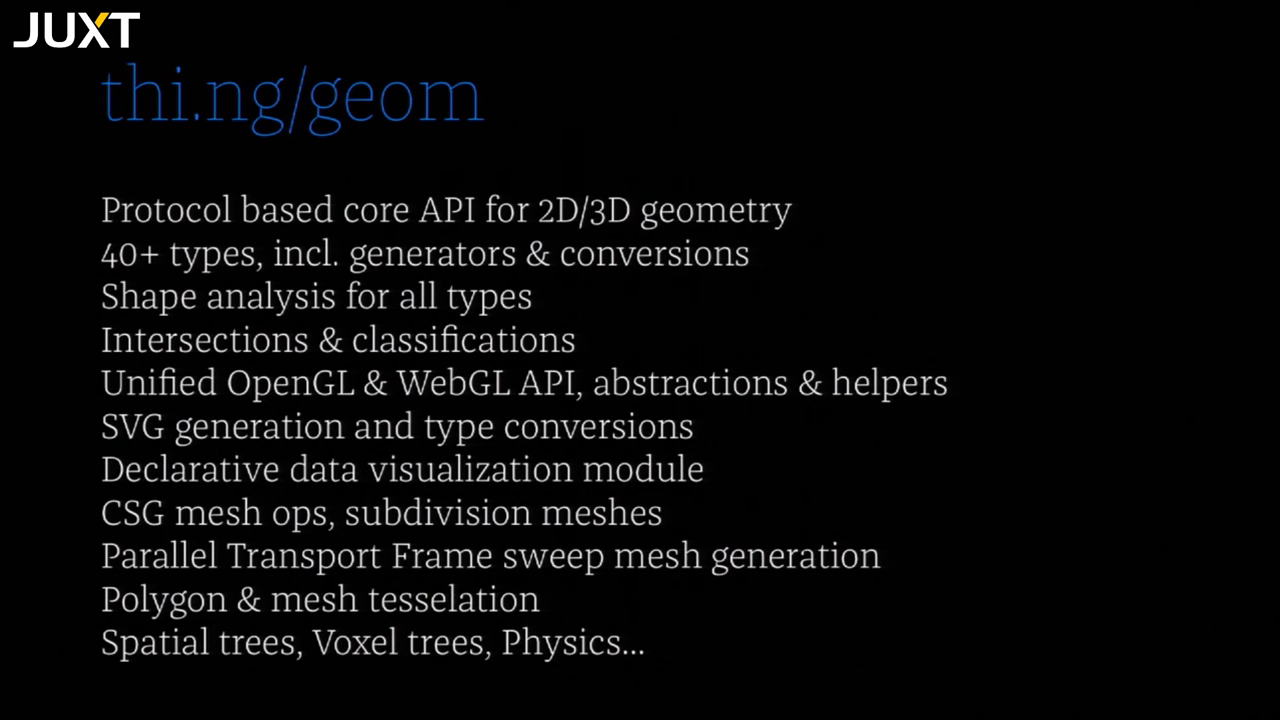
{"action": "key", "text": "Right"}
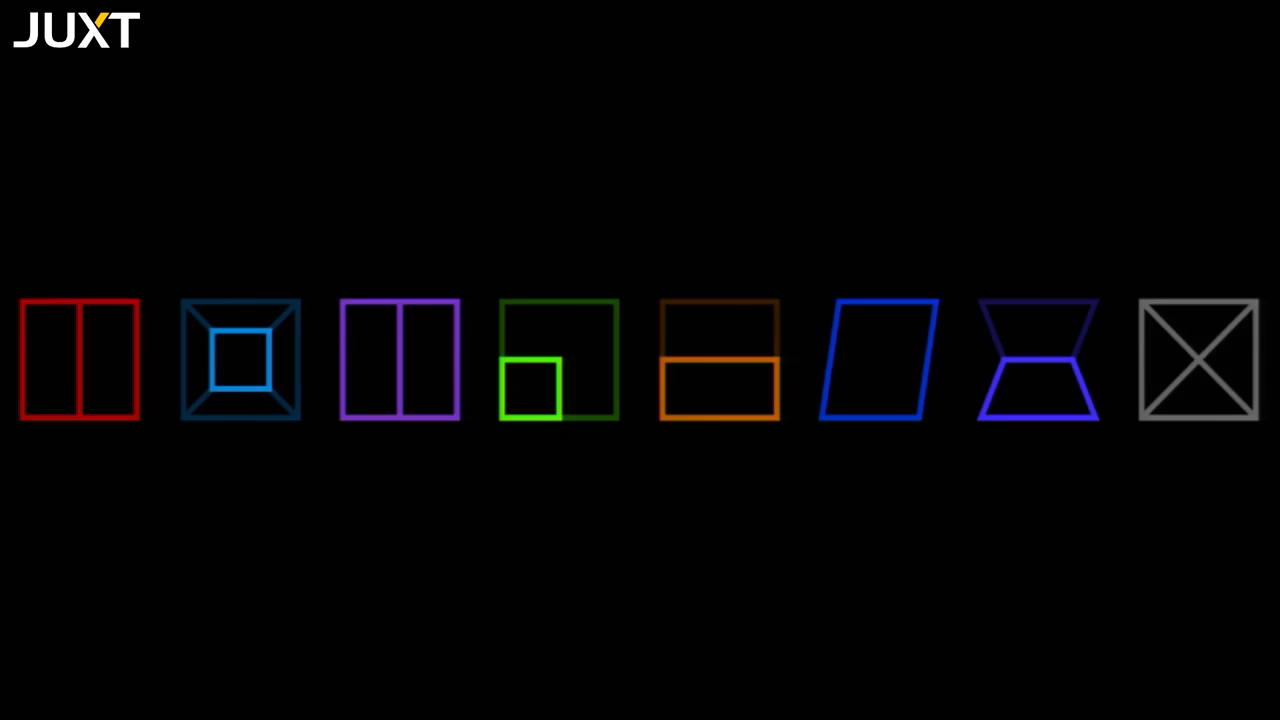
{"action": "mouse_move", "coordinate": [392, 540]}
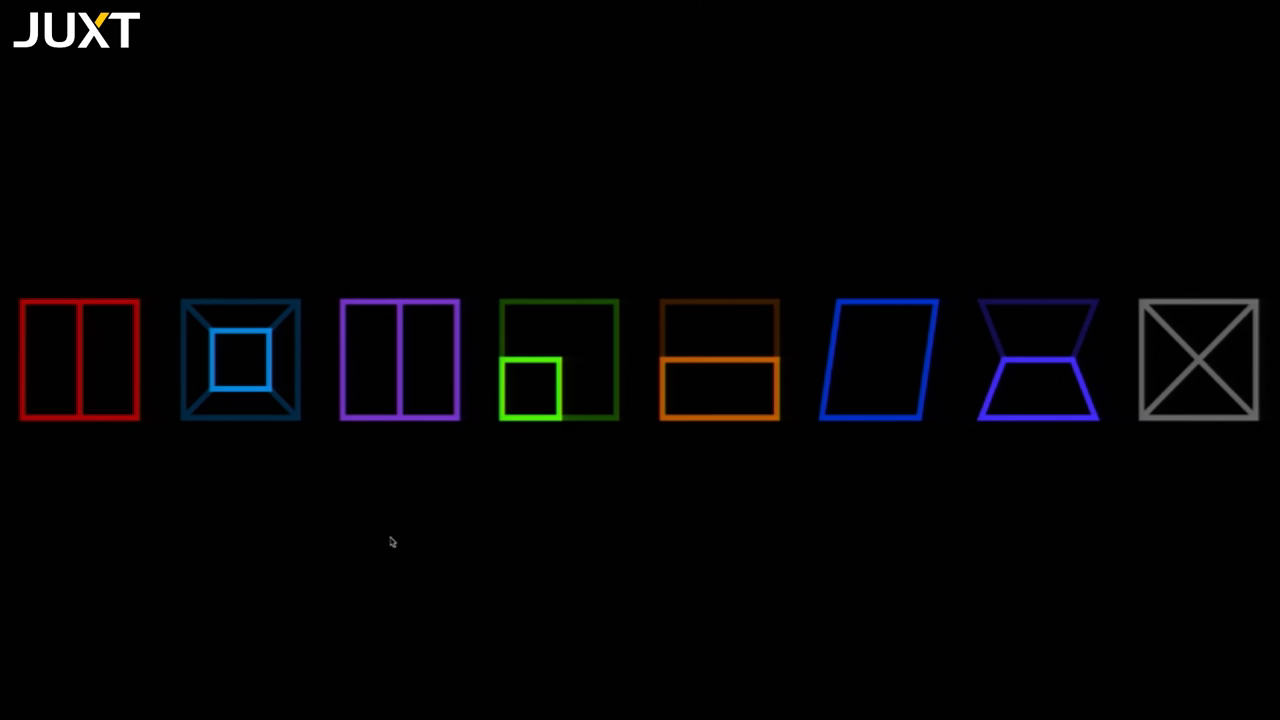
{"action": "mouse_move", "coordinate": [1196, 400]}
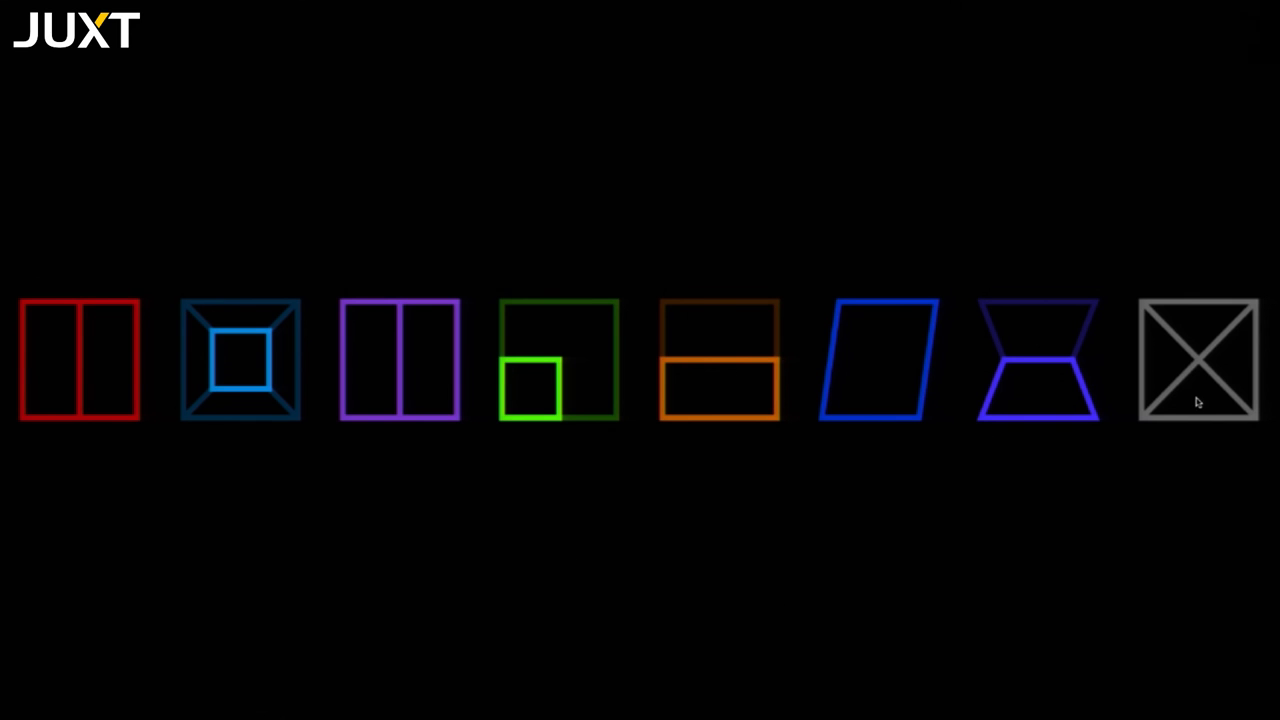
{"action": "mouse_move", "coordinate": [72, 384]}
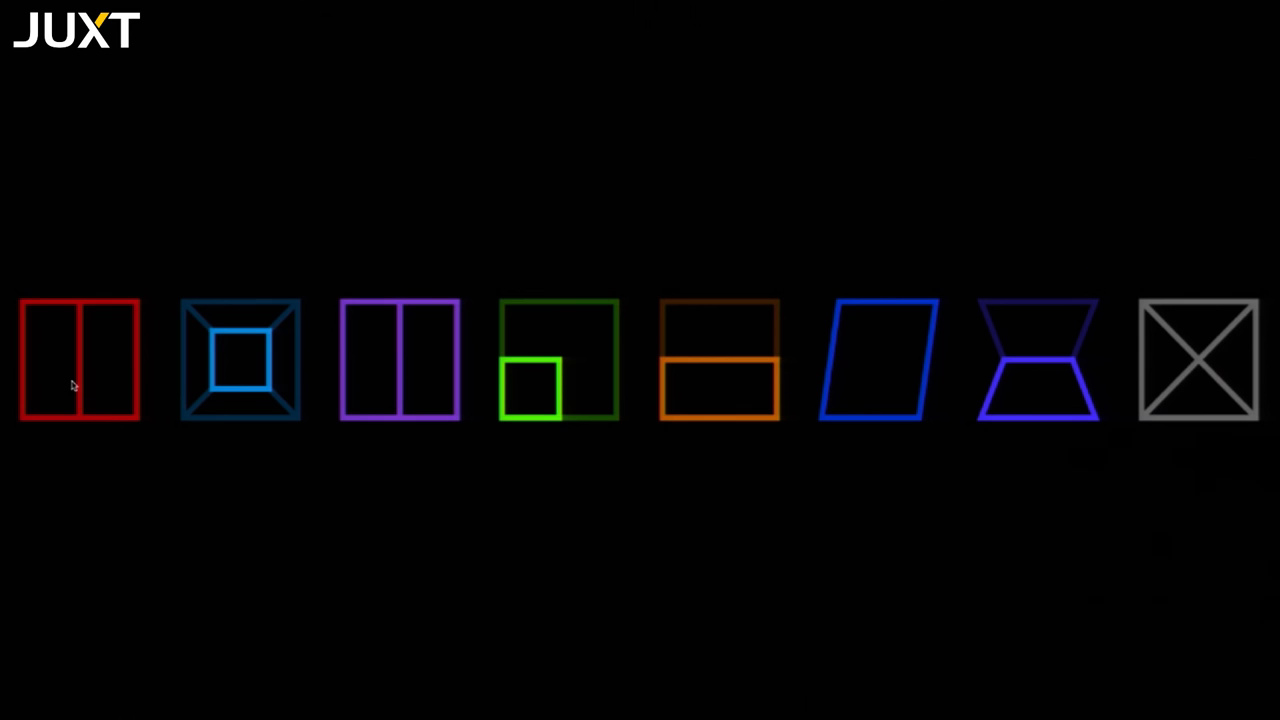
{"action": "mouse_move", "coordinate": [370, 404]}
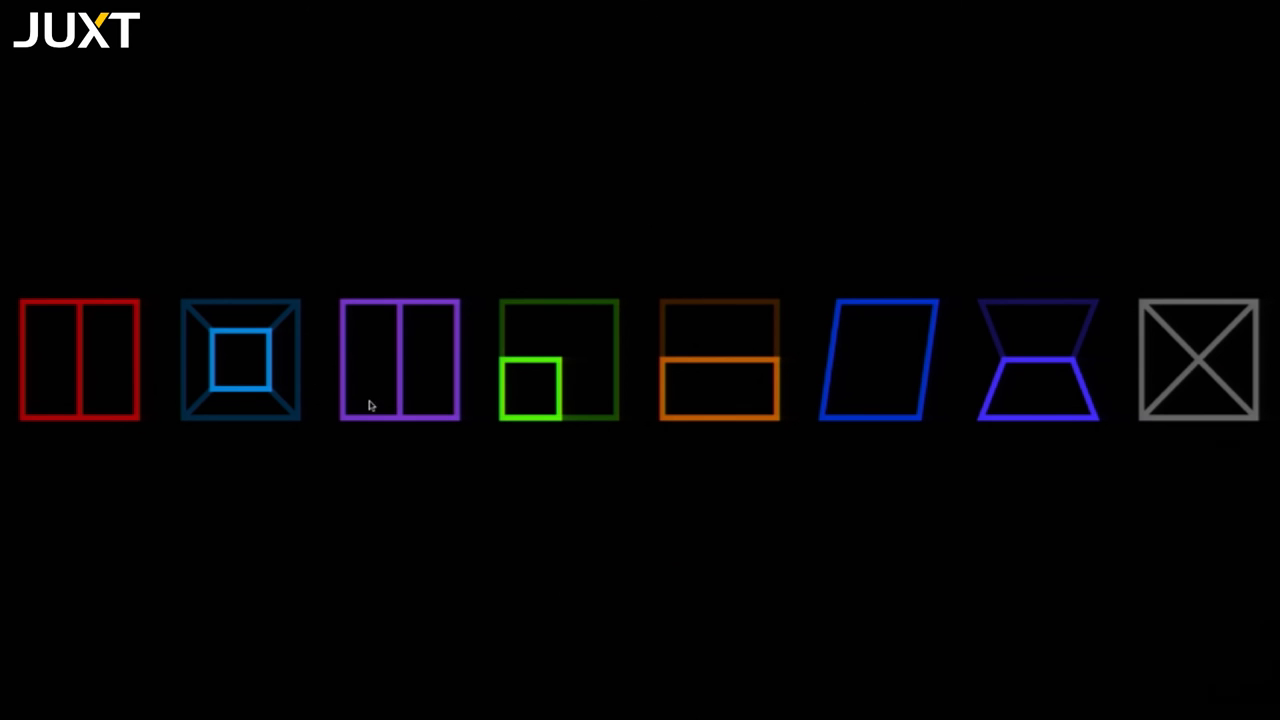
{"action": "mouse_move", "coordinate": [416, 370]}
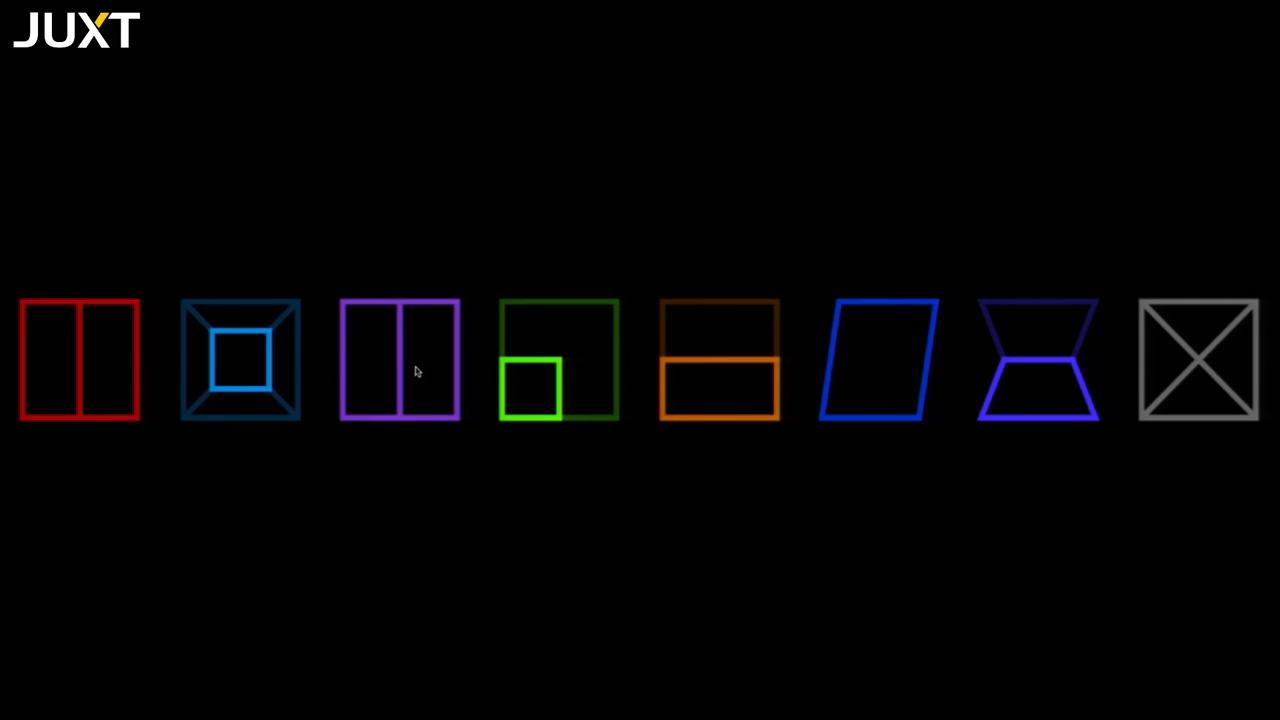
{"action": "mouse_move", "coordinate": [746, 258]}
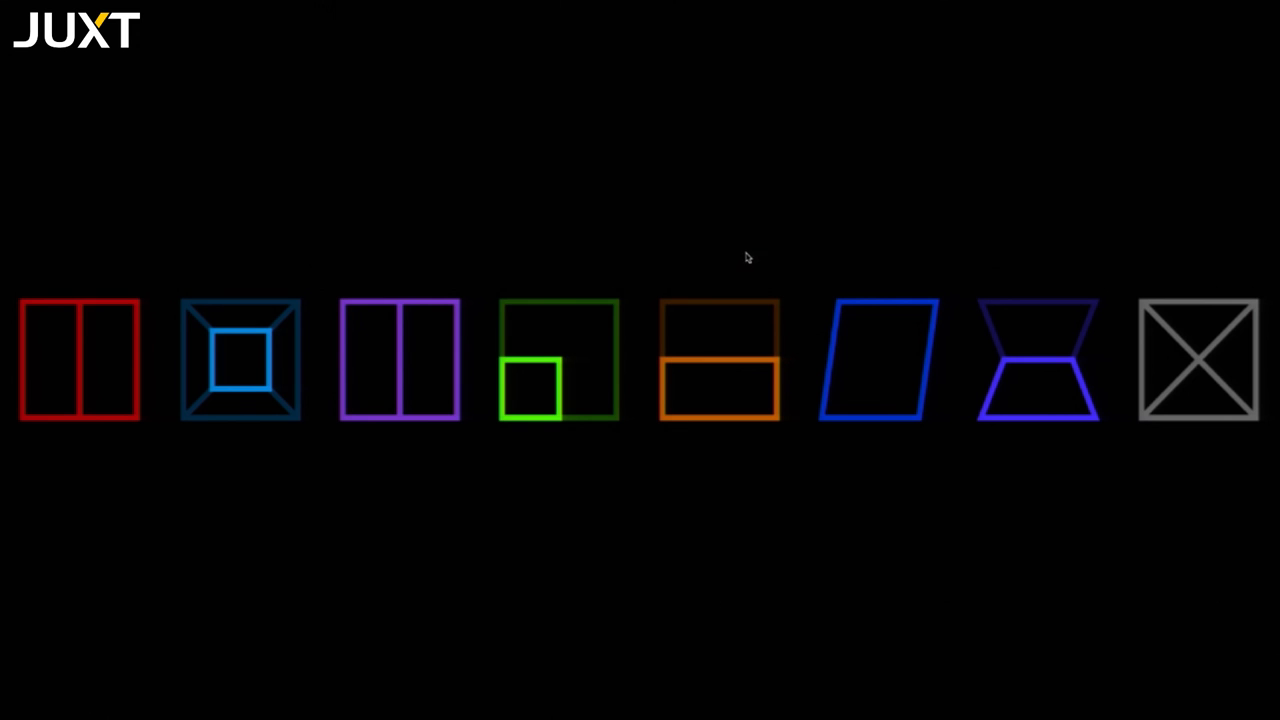
{"action": "mouse_move", "coordinate": [1088, 436]}
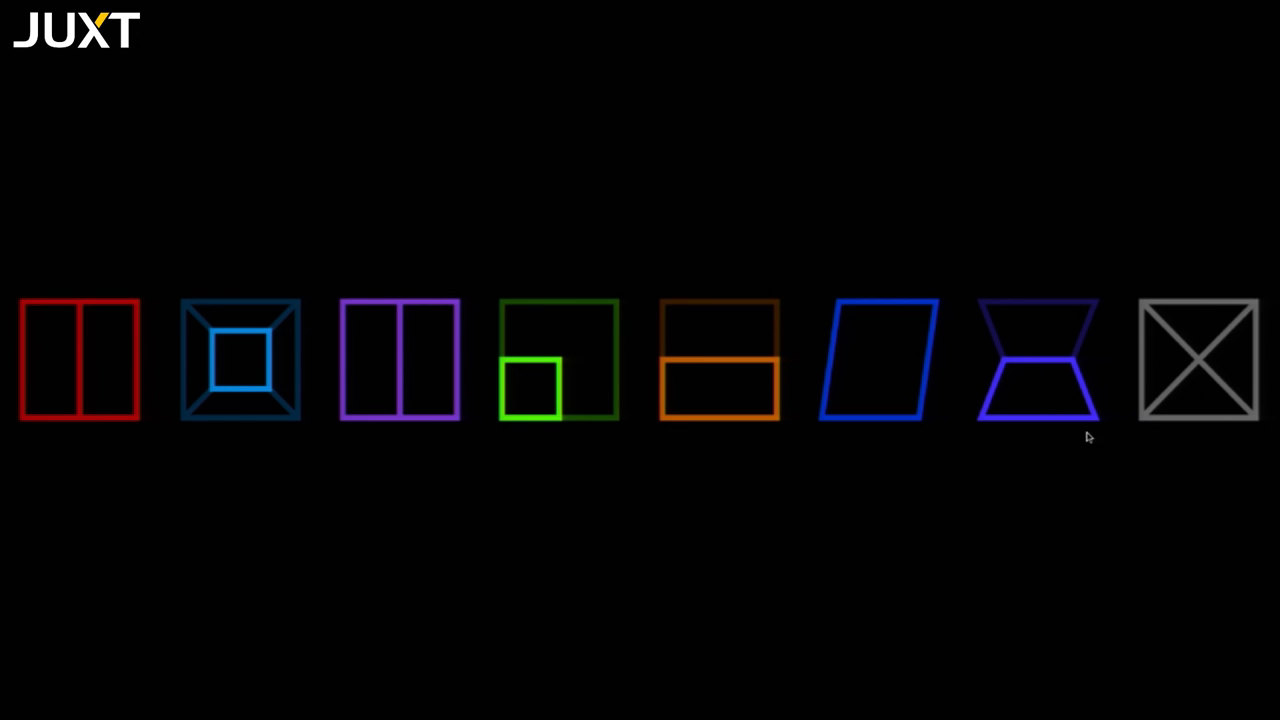
{"action": "mouse_move", "coordinate": [1042, 364]}
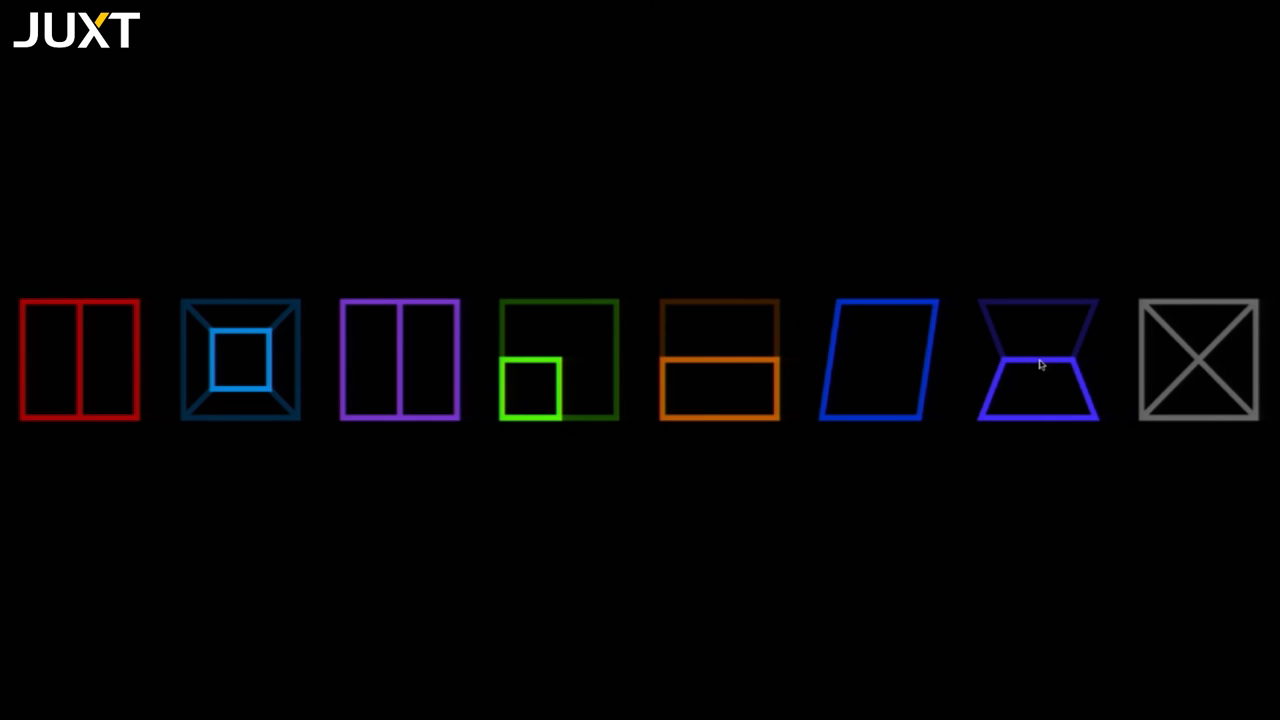
{"action": "mouse_move", "coordinate": [1084, 406]}
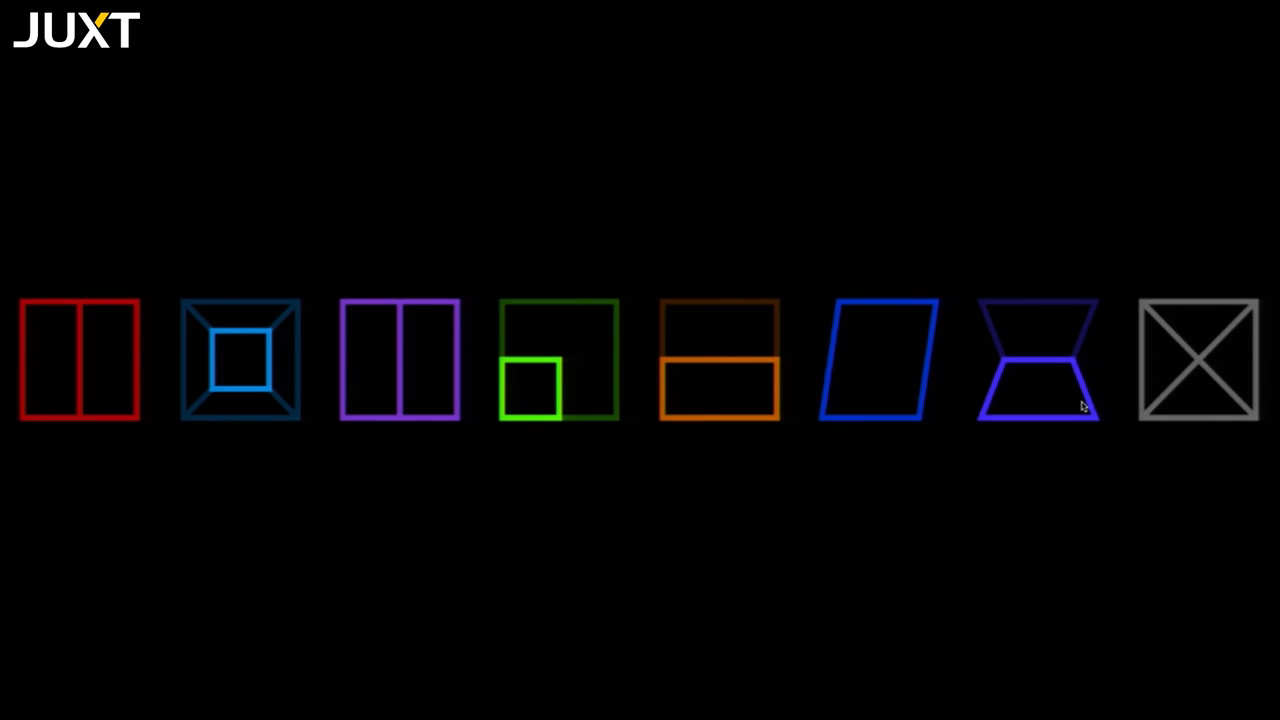
{"action": "mouse_move", "coordinate": [56, 344]}
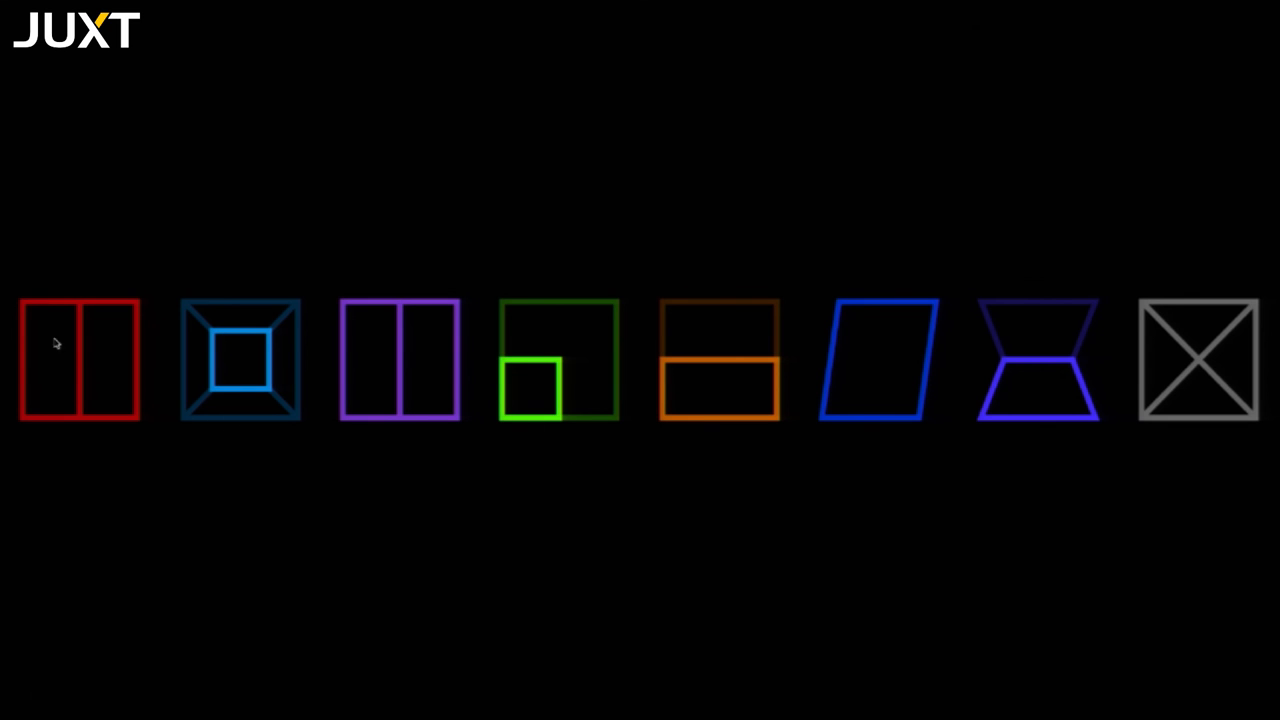
{"action": "mouse_move", "coordinate": [1184, 368]}
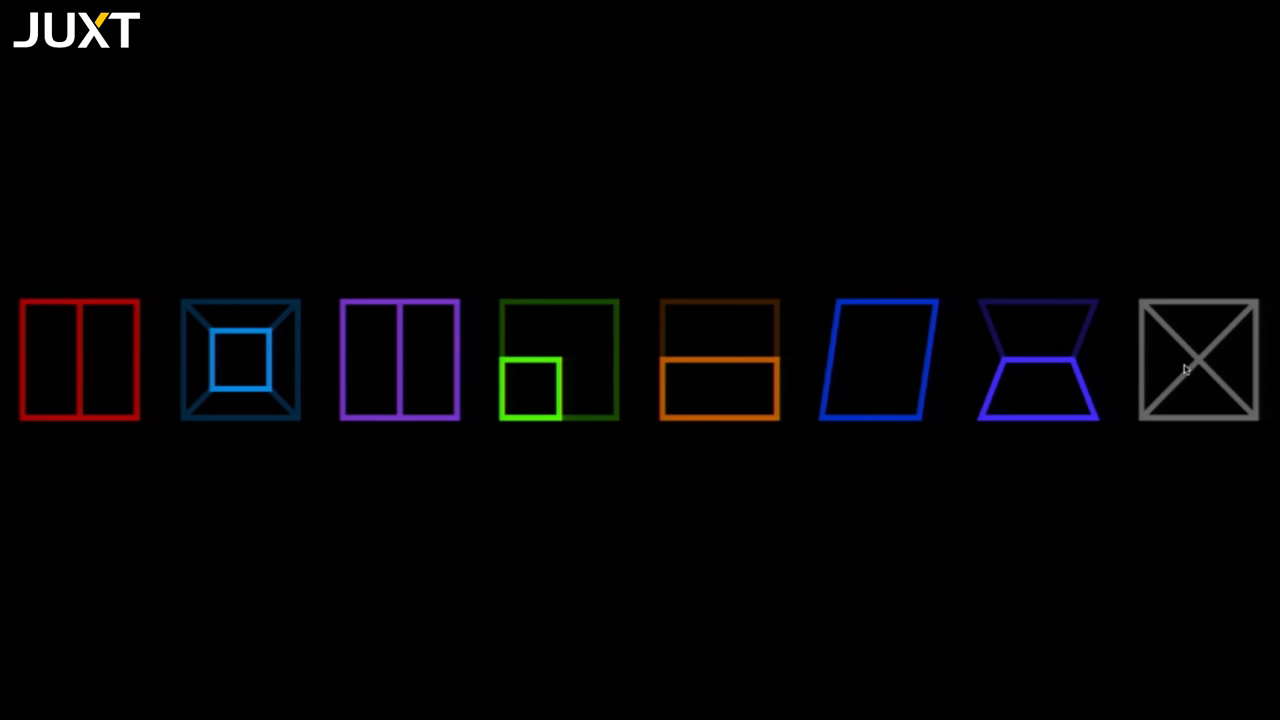
{"action": "mouse_move", "coordinate": [1188, 368]}
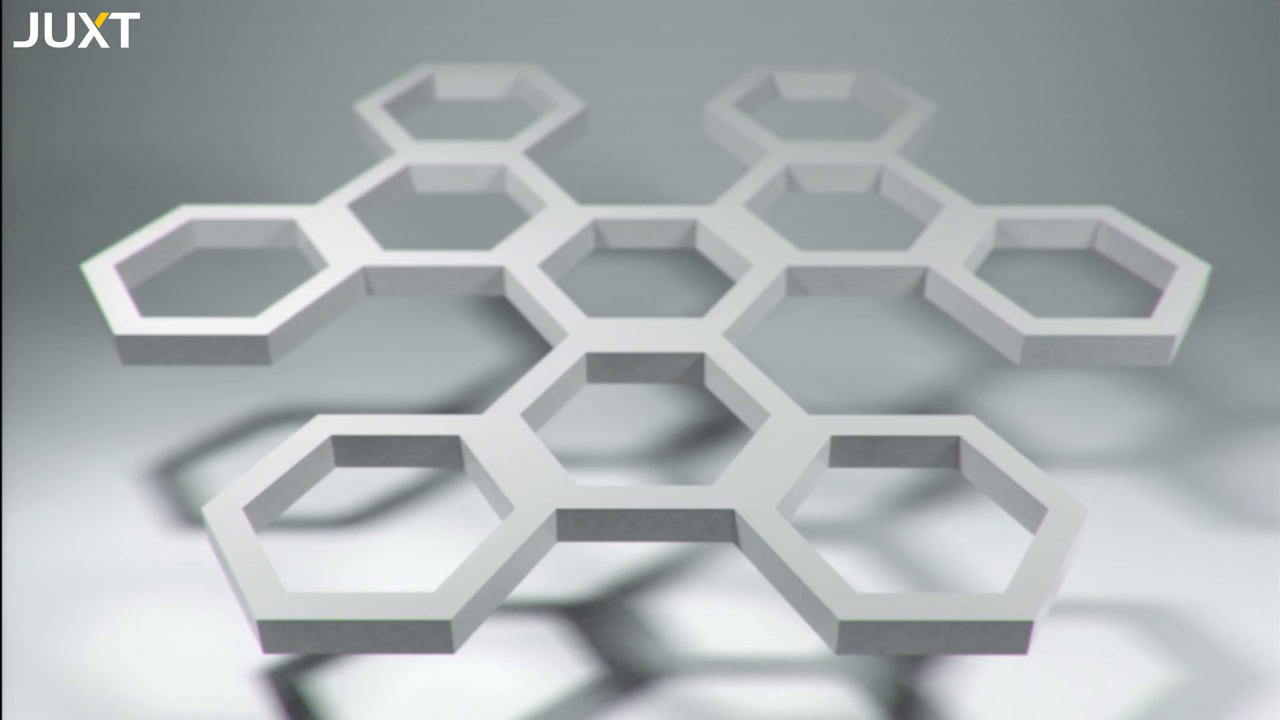
{"action": "mouse_move", "coordinate": [600, 488]}
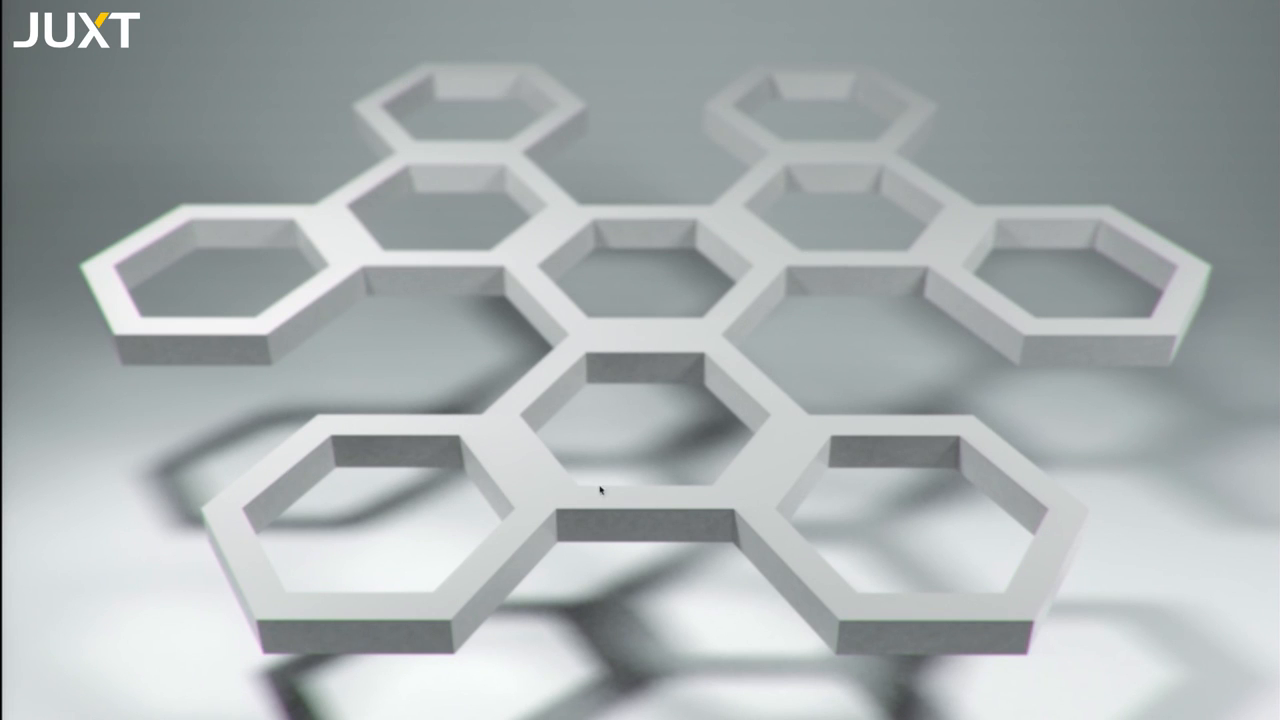
{"action": "mouse_move", "coordinate": [604, 504]}
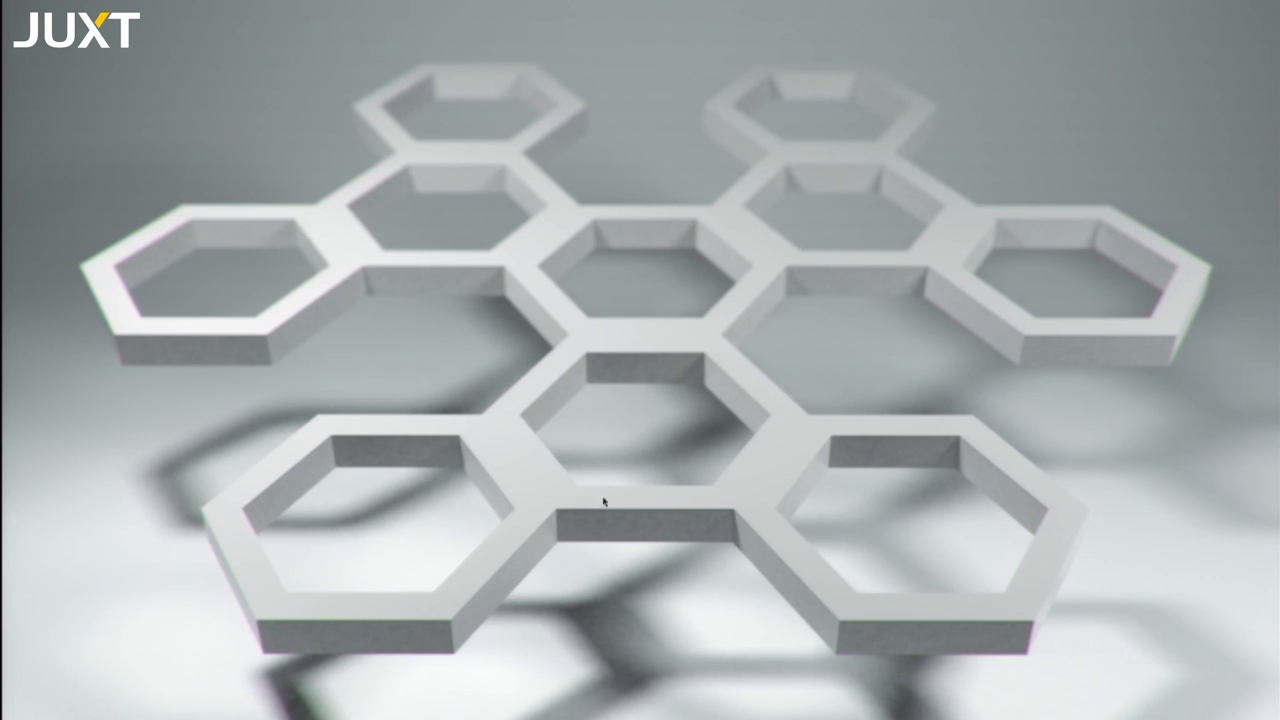
{"action": "mouse_move", "coordinate": [744, 500]}
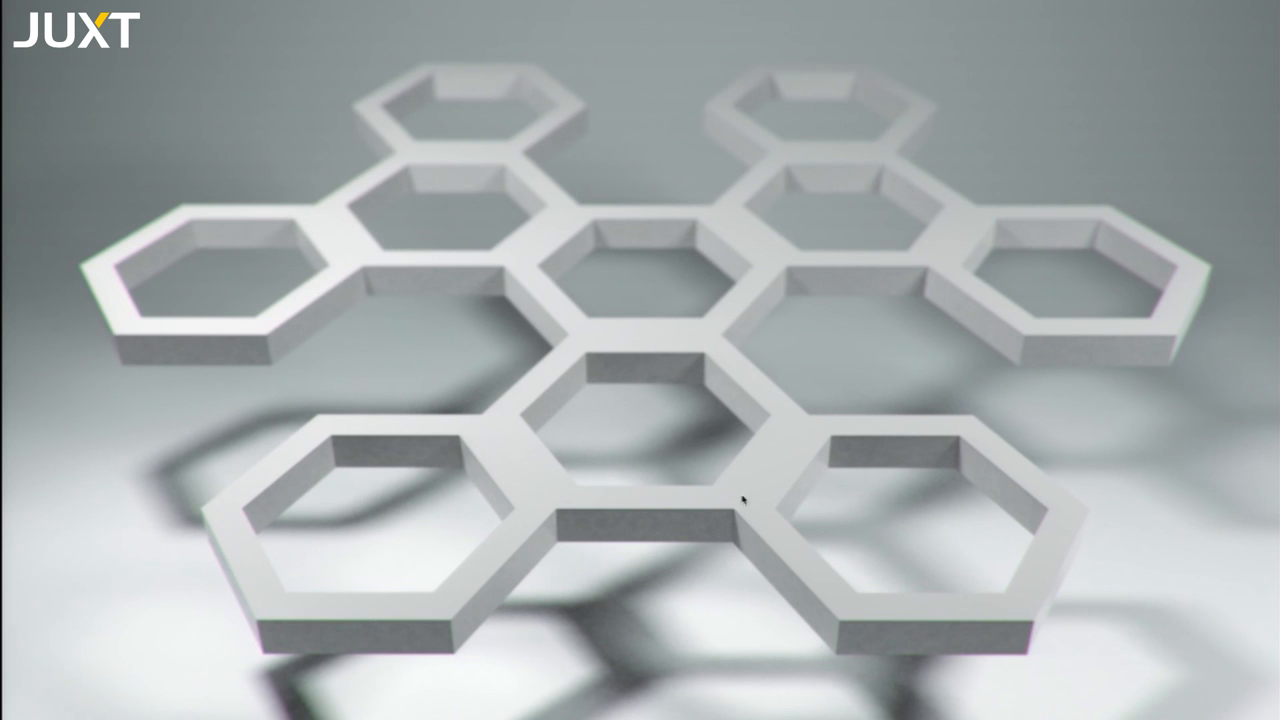
{"action": "mouse_move", "coordinate": [1116, 274]}
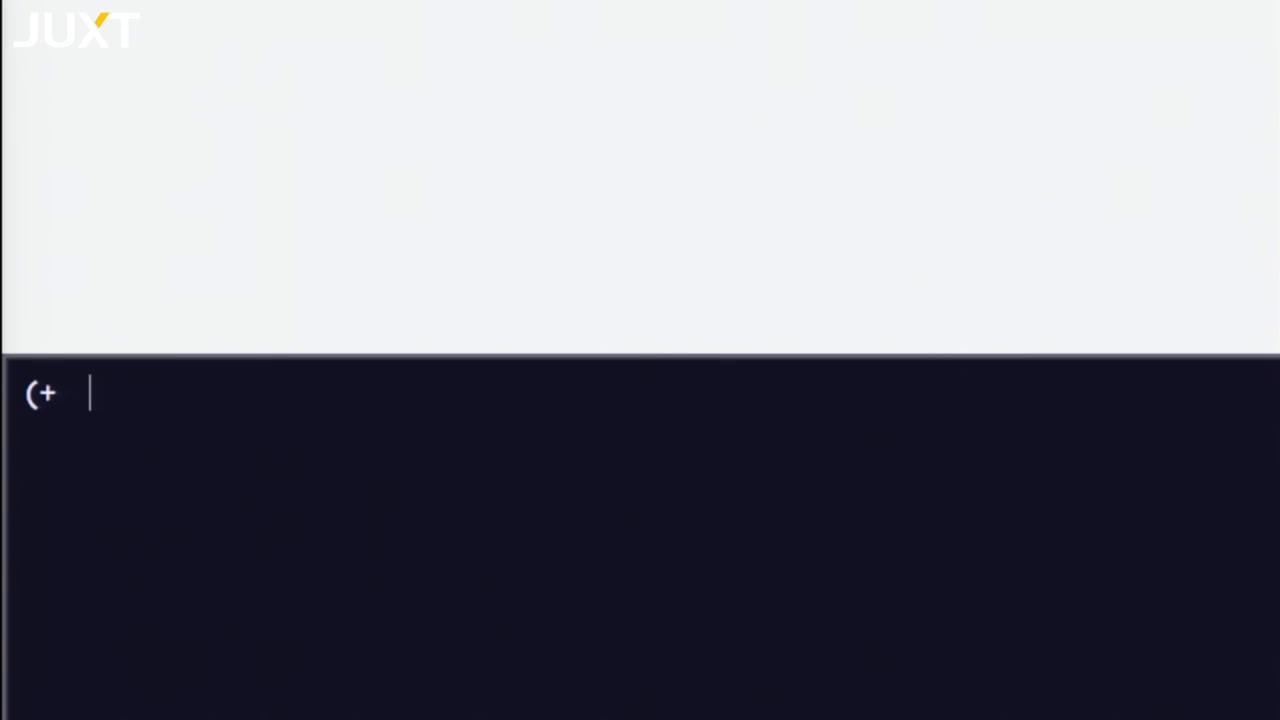
Enter the postfix expression 1 2 into the REPL input without evaluating it.
{"action": "type", "text": "1 2)"}
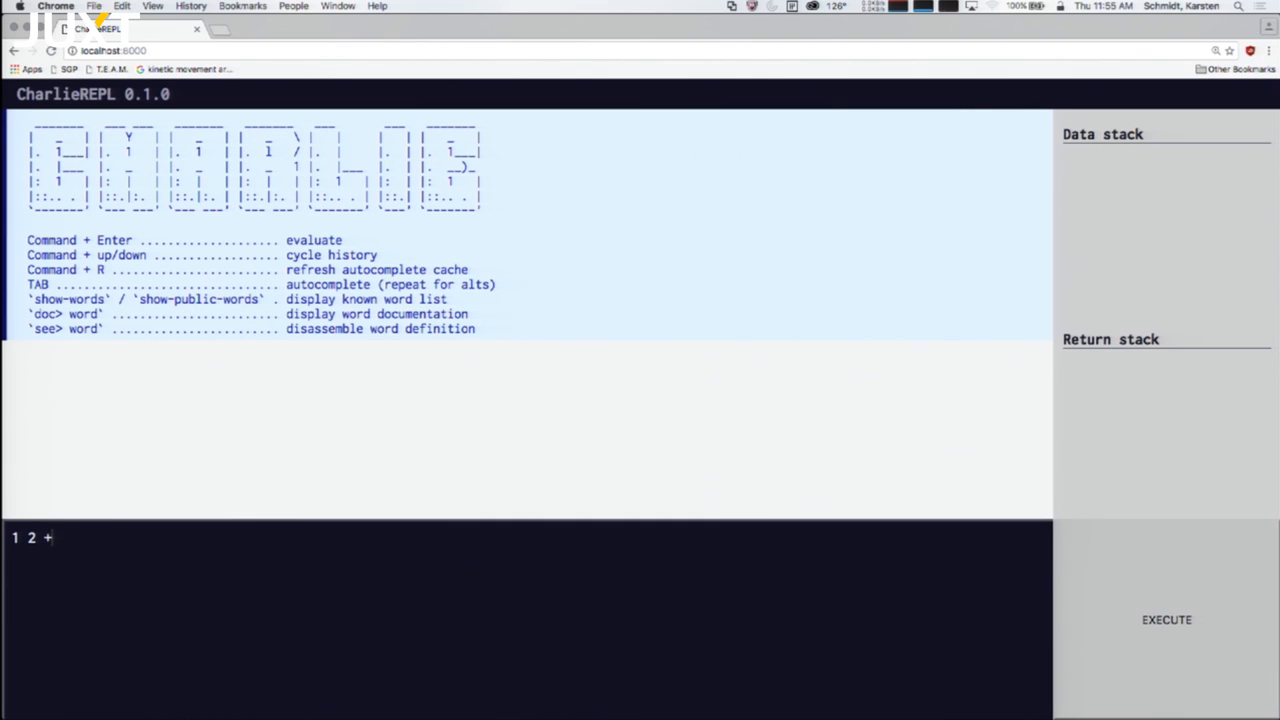
Evaluate 1 2, then +, then . so the sum 3 prints and the stack empties.
{"action": "key", "text": "Backspace"}
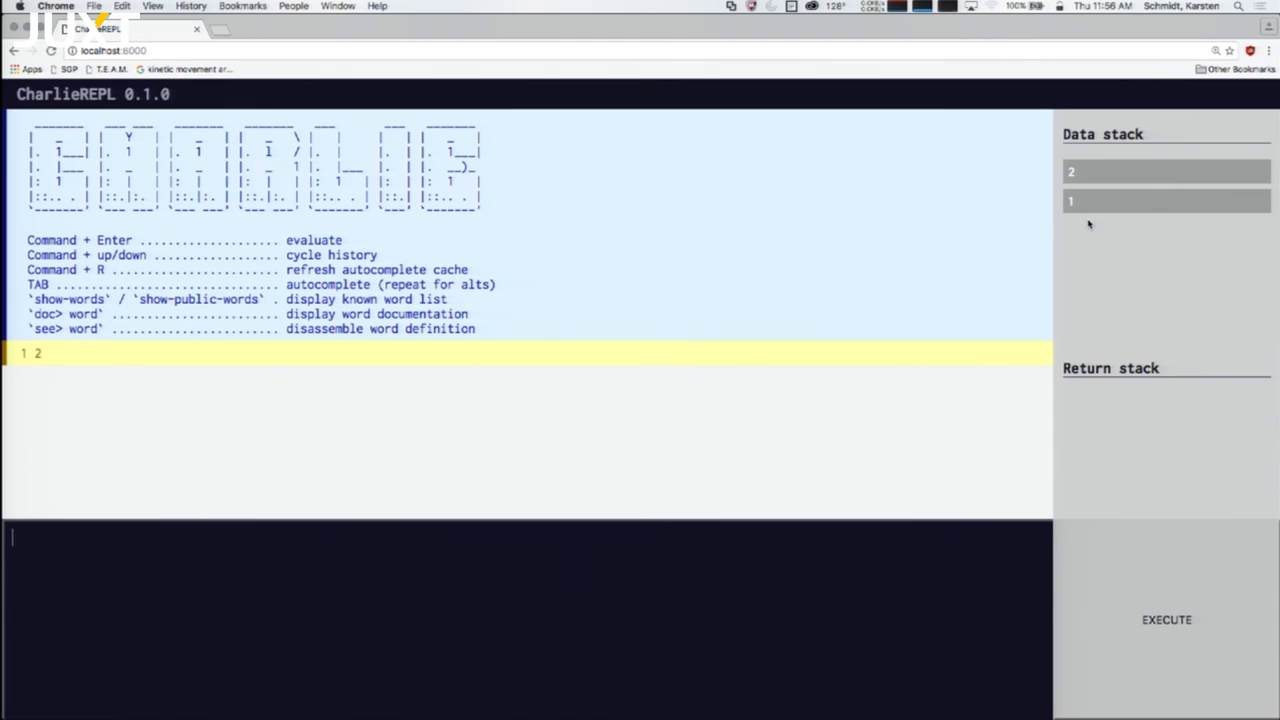
{"action": "mouse_move", "coordinate": [448, 584]}
{"action": "type", "text": "+"}
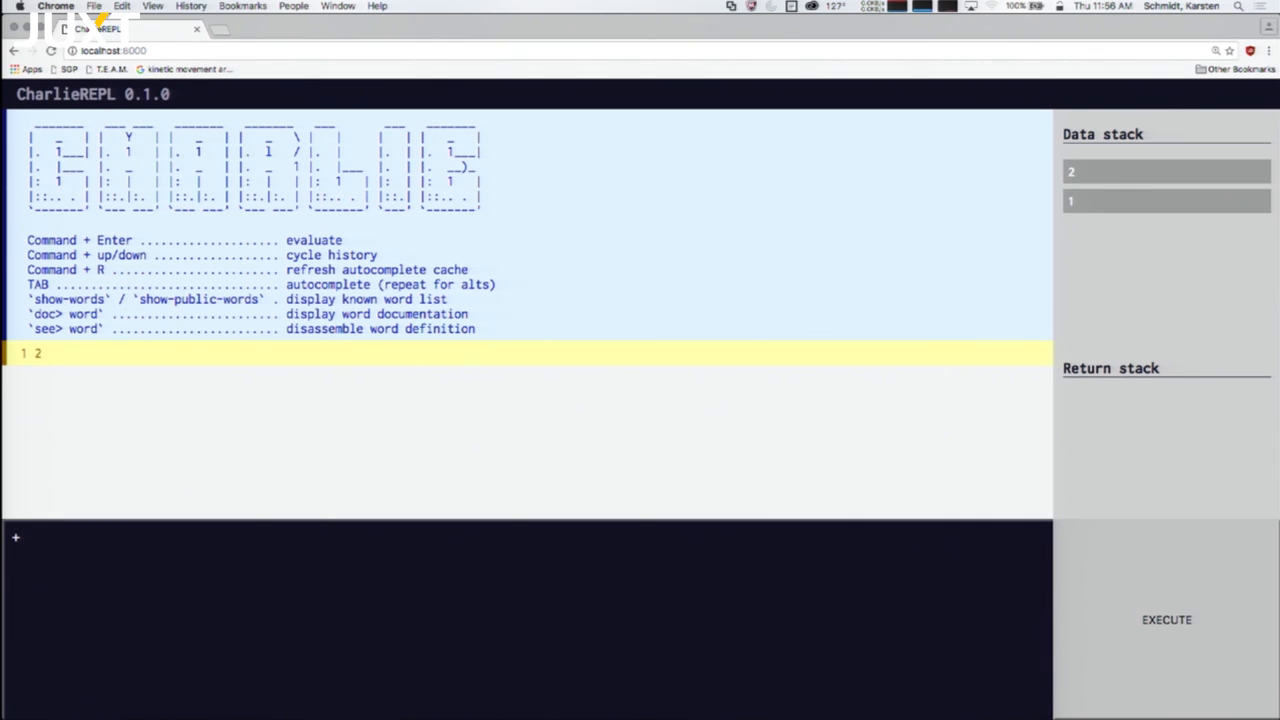
{"action": "key", "text": "Enter"}
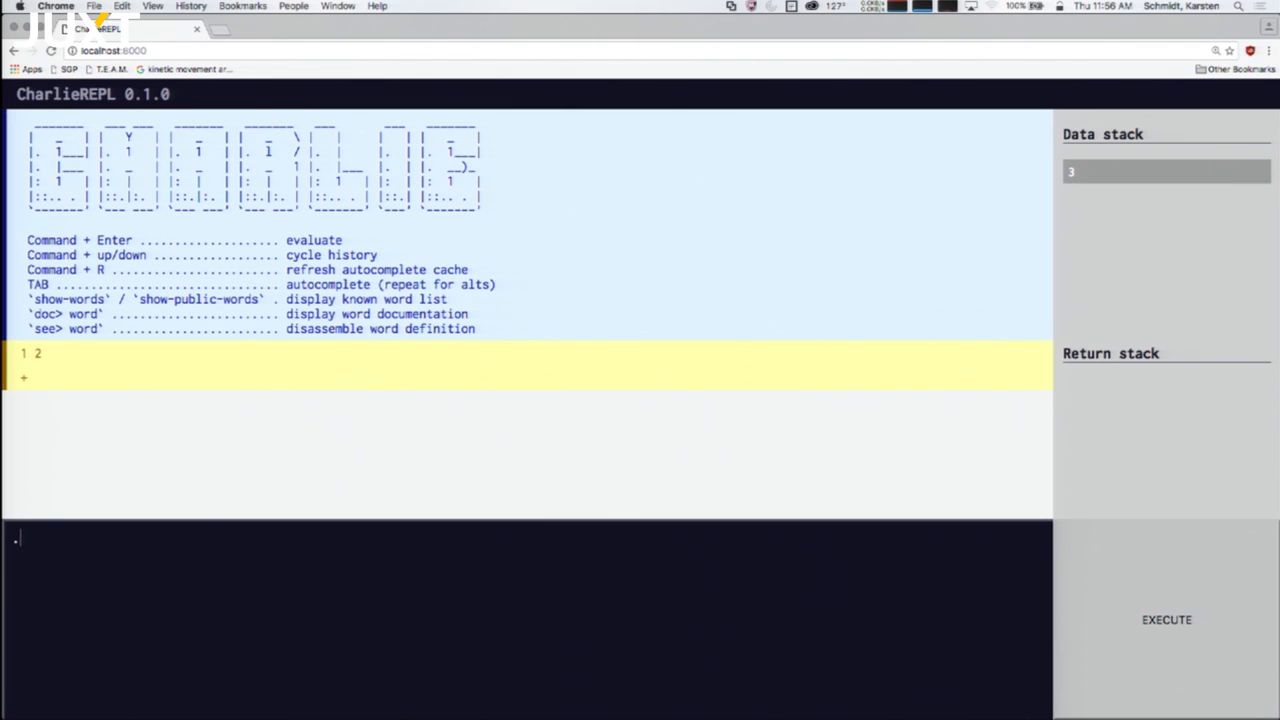
{"action": "key", "text": "cmd+Return"}
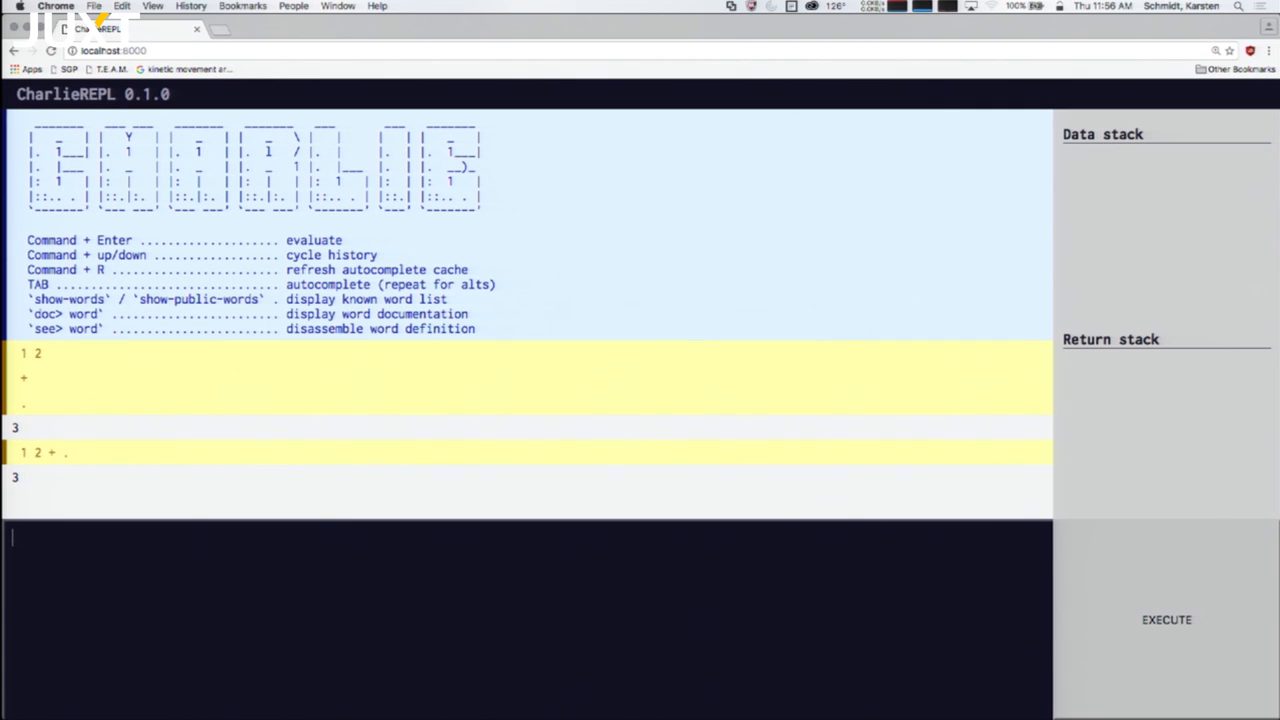
Compute 3 5 10 * + and print the result 53.
{"action": "type", "text": "3 5"}
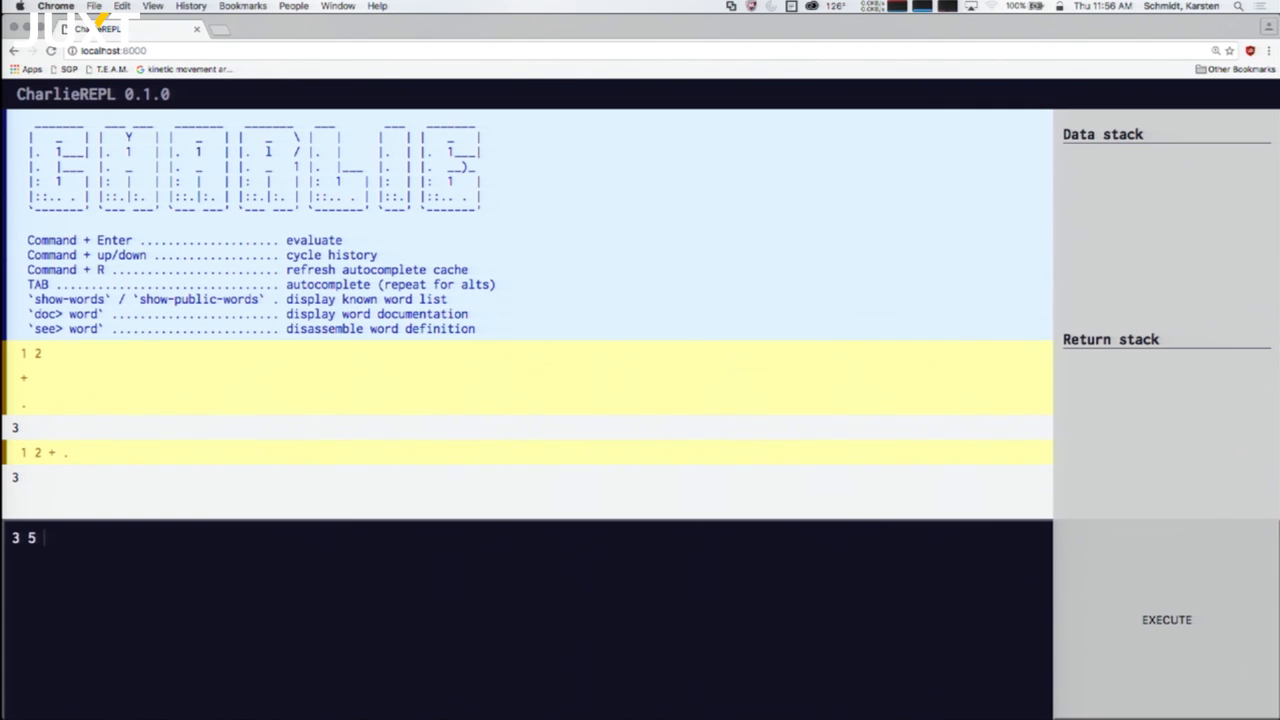
{"action": "type", "text": "10"}
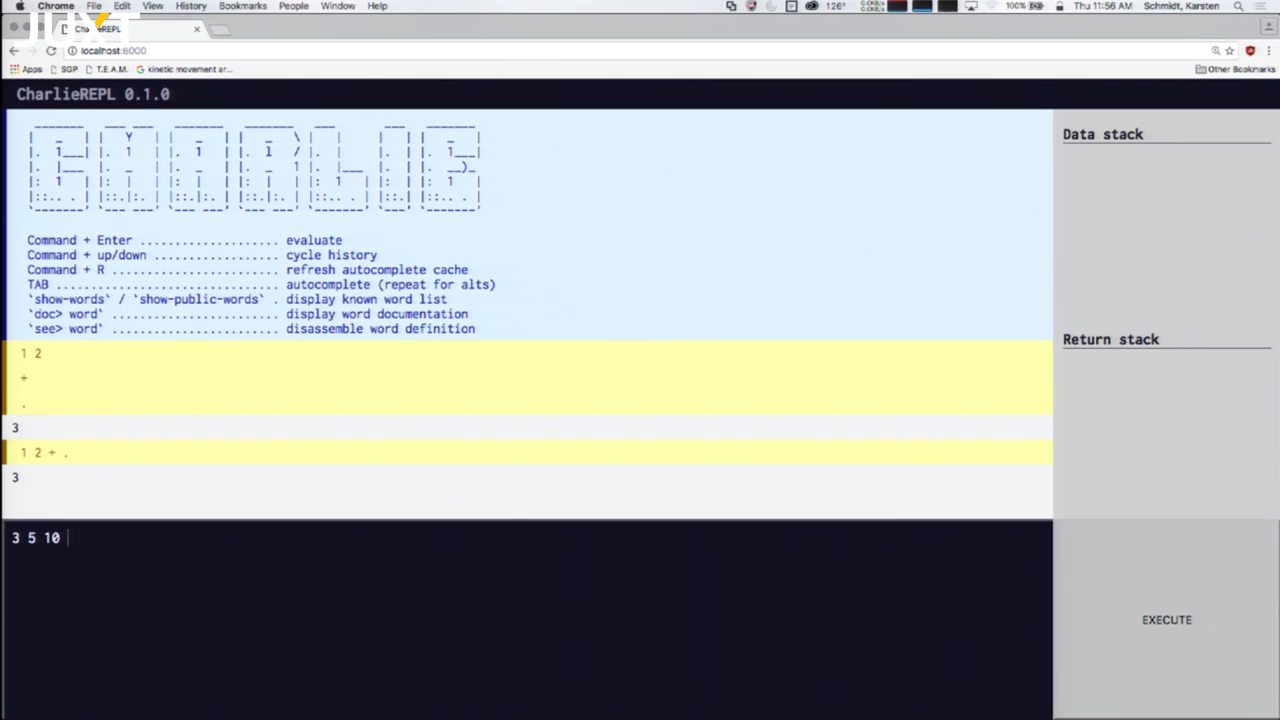
{"action": "type", "text": "*"}
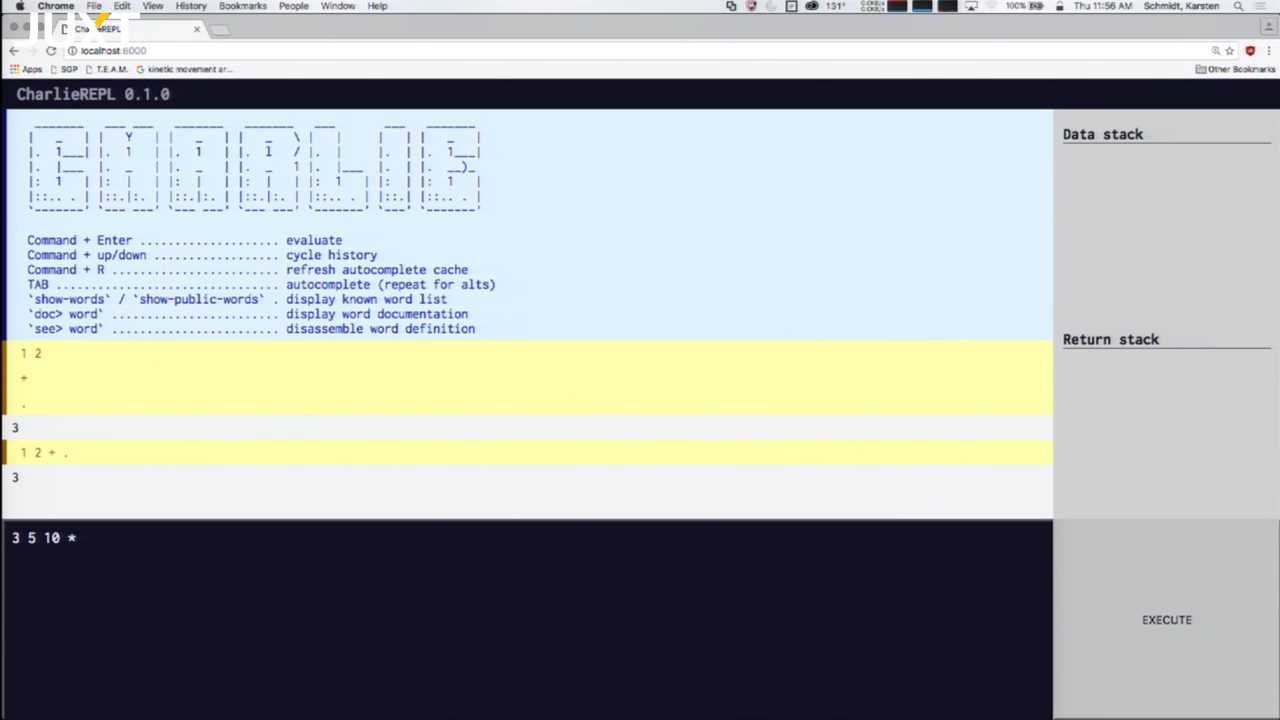
{"action": "type", "text": "+"}
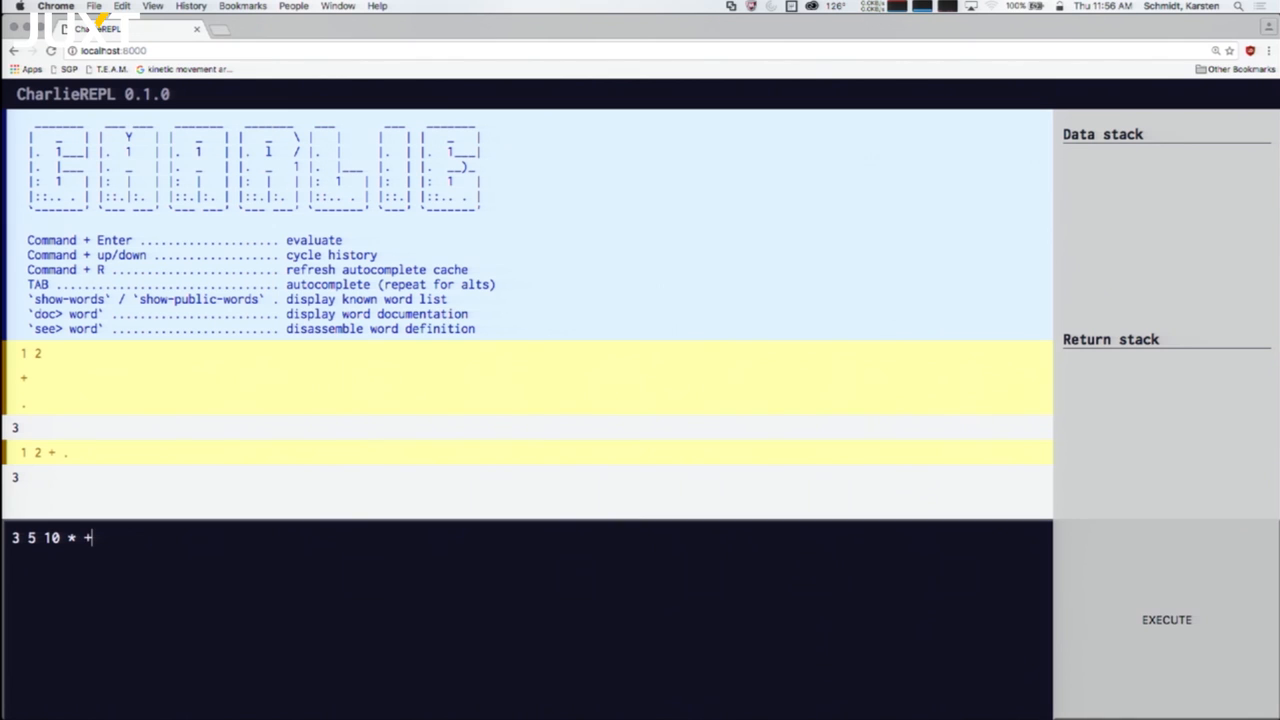
{"action": "type", "text": "."}
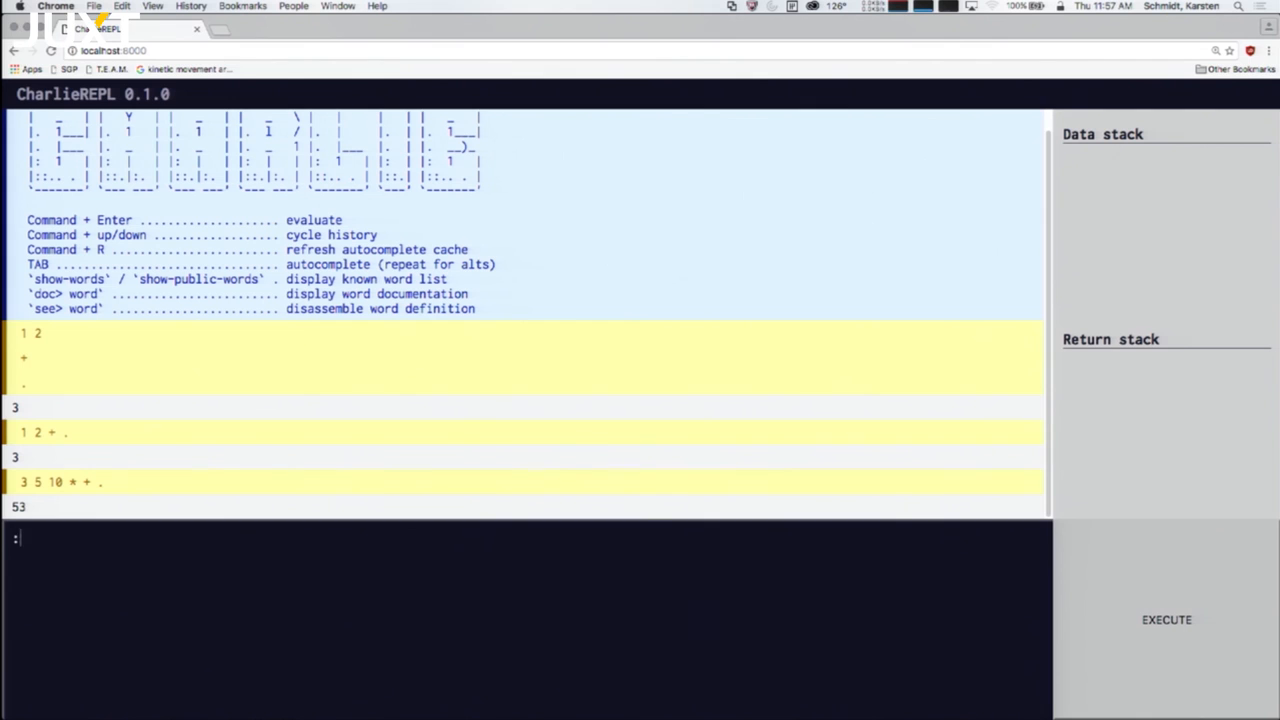
Define the word madd as * + and apply it to 3 5 10 to get 53.
{"action": "type", "text": "madd *"}
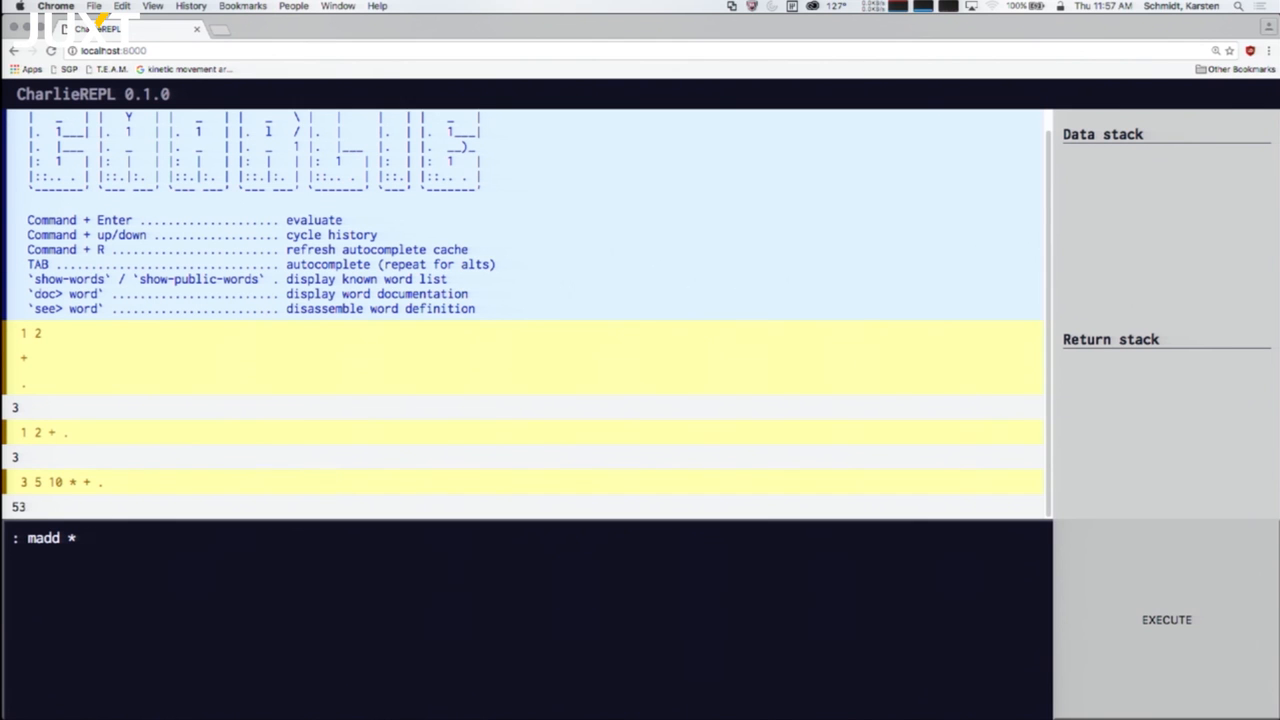
{"action": "type", "text": "+ ;"}
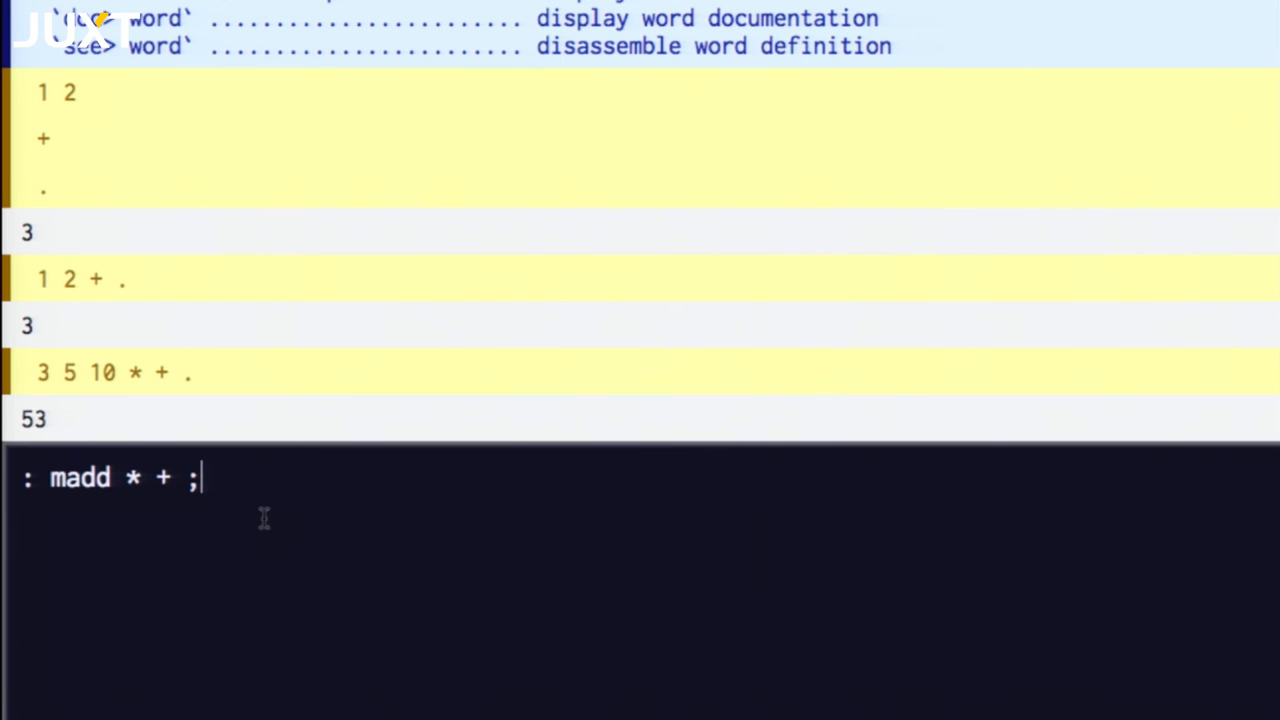
{"action": "mouse_move", "coordinate": [388, 666]}
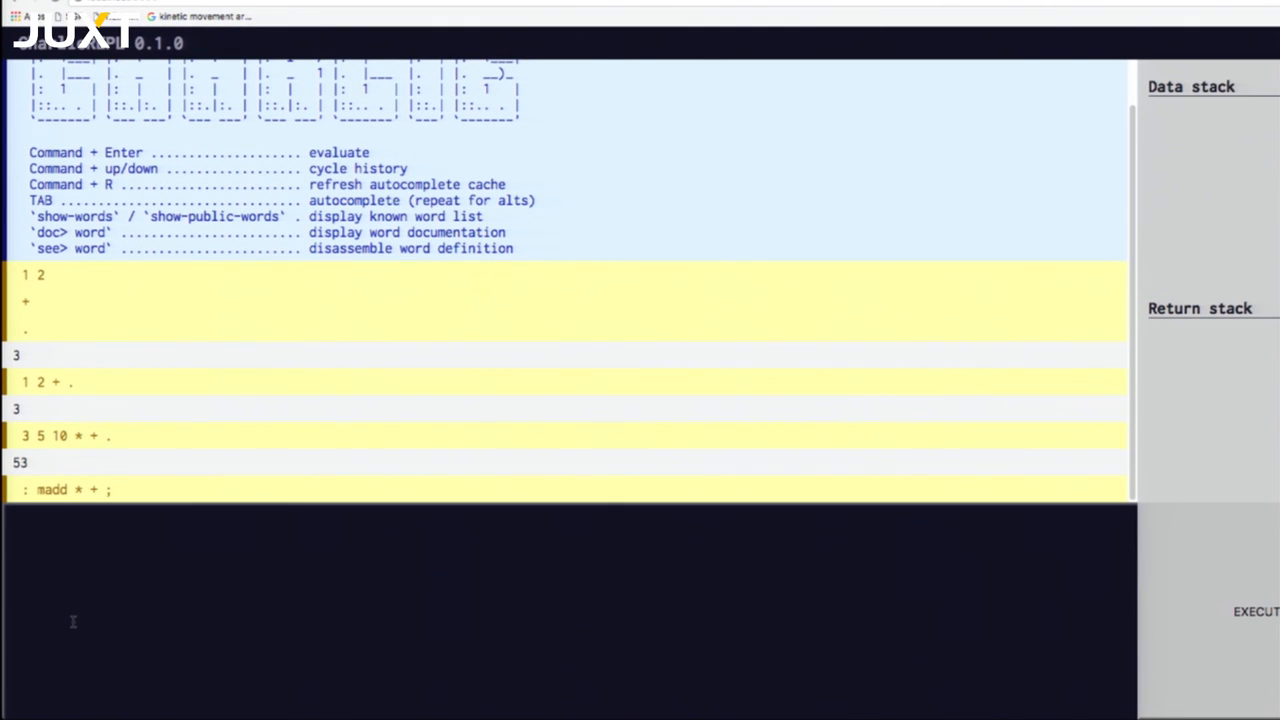
{"action": "type", "text": "3 5 10"}
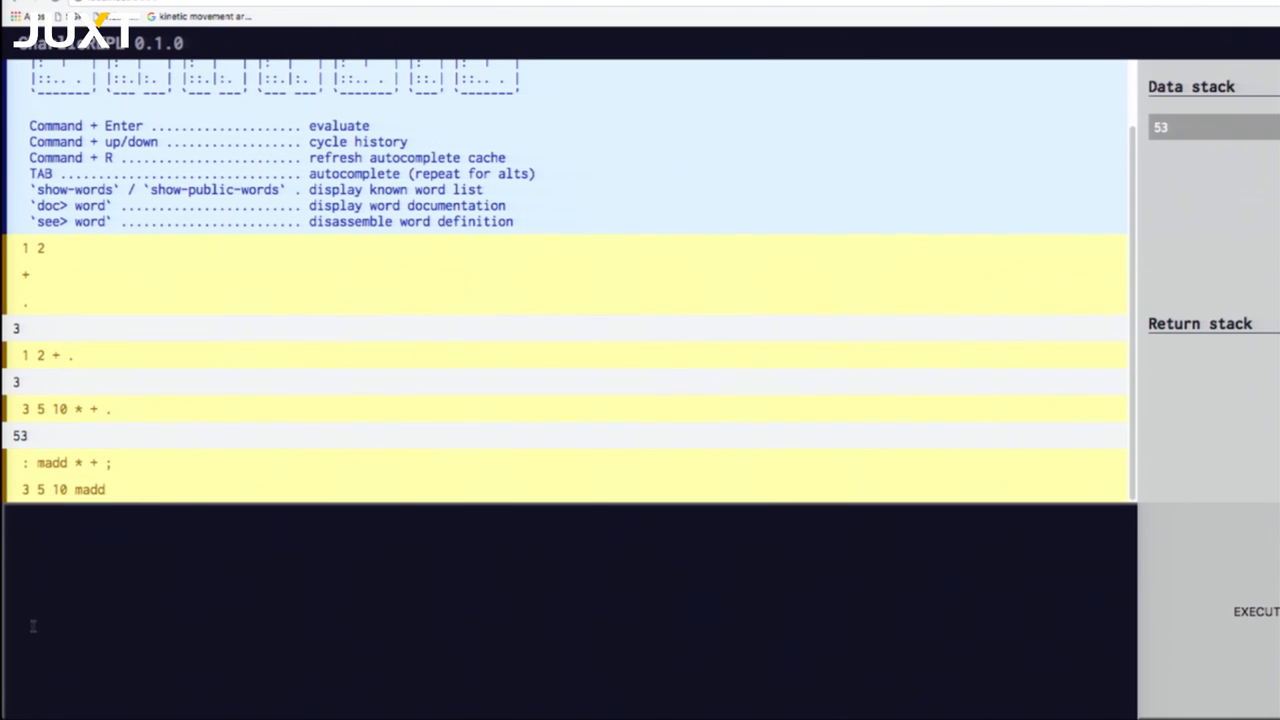
{"action": "type", "text": "."}
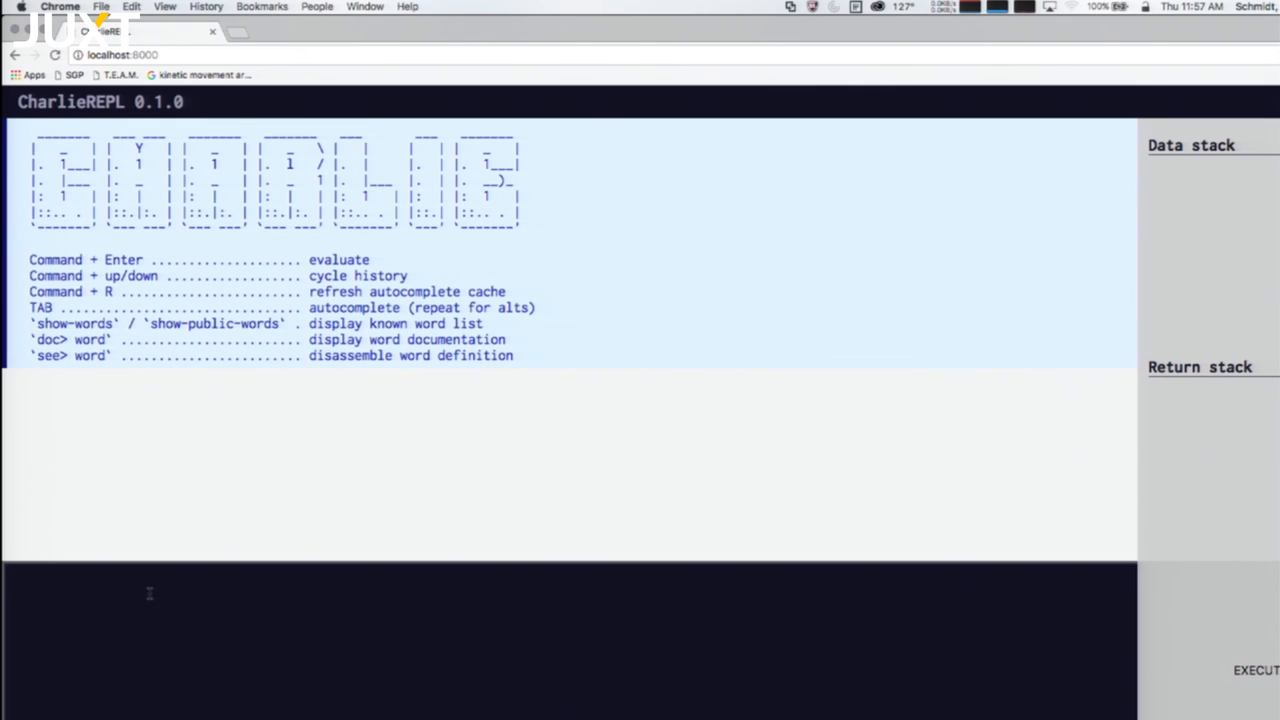
Load "demo/webgl.fs" with include so the gradient canvas appears.
{"action": "type", "text": "\"demo/"}
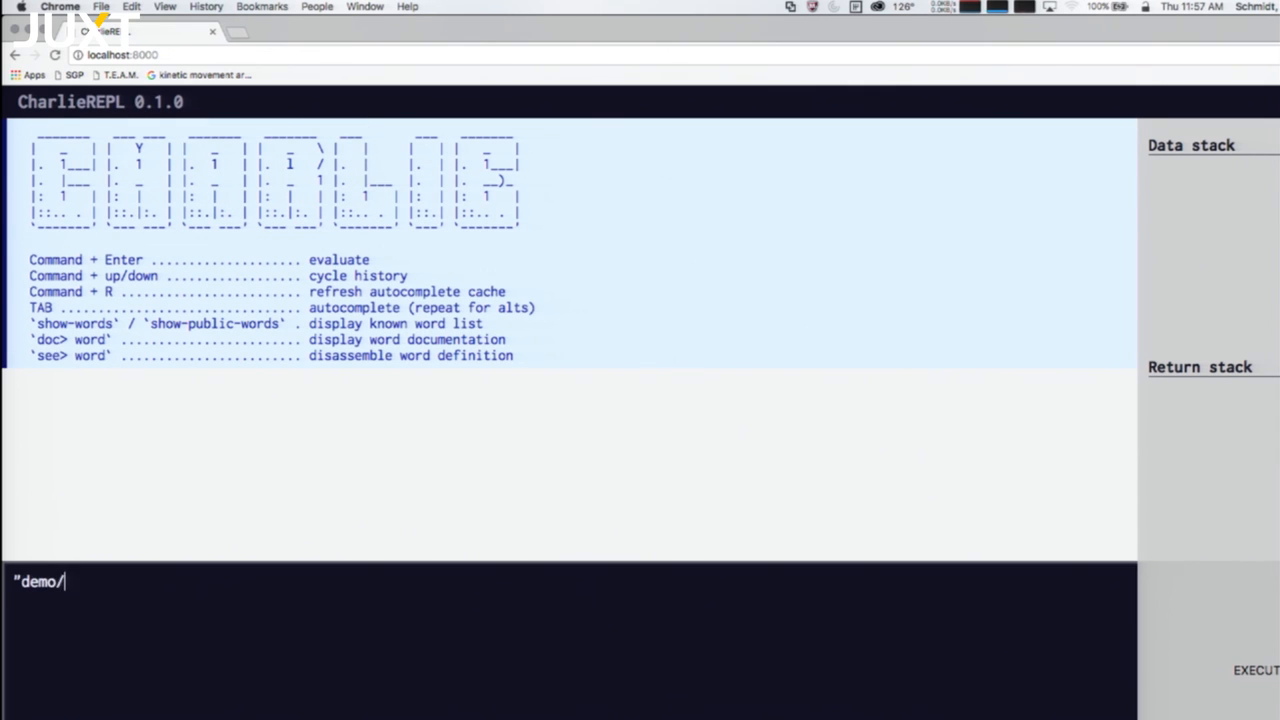
{"action": "type", "text": "webgl"}
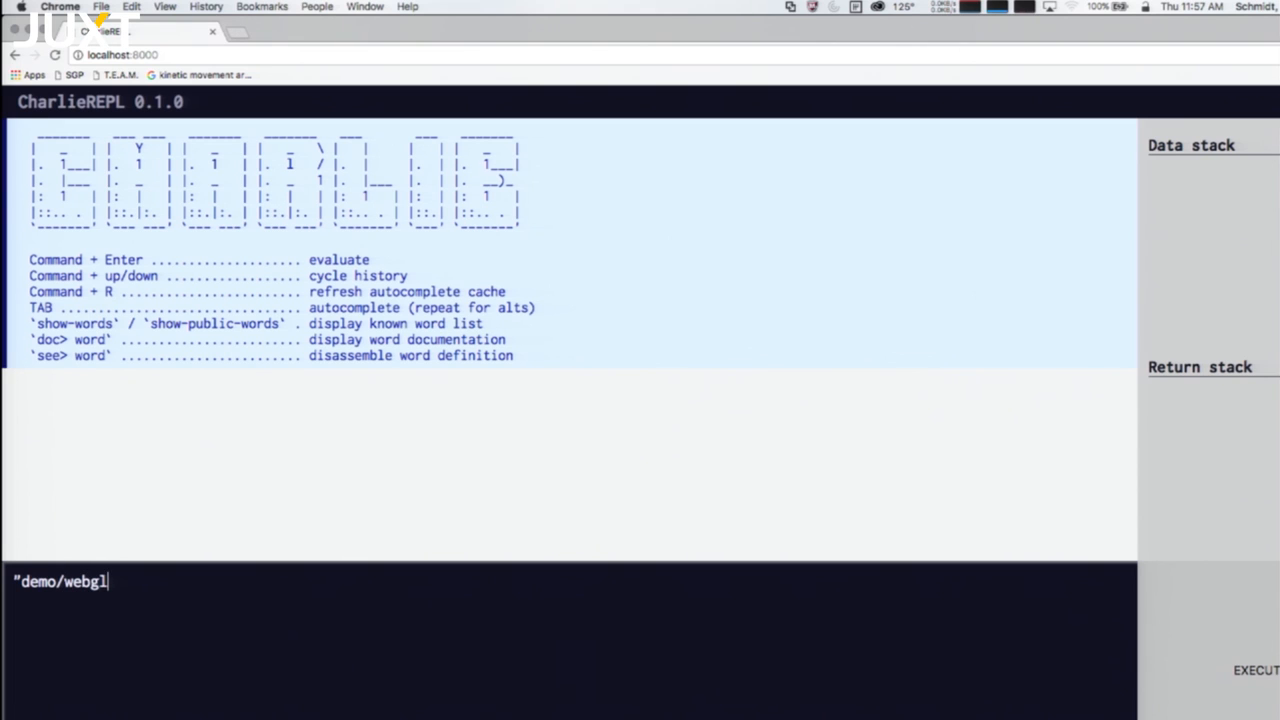
{"action": "type", "text": ".fs\" i"}
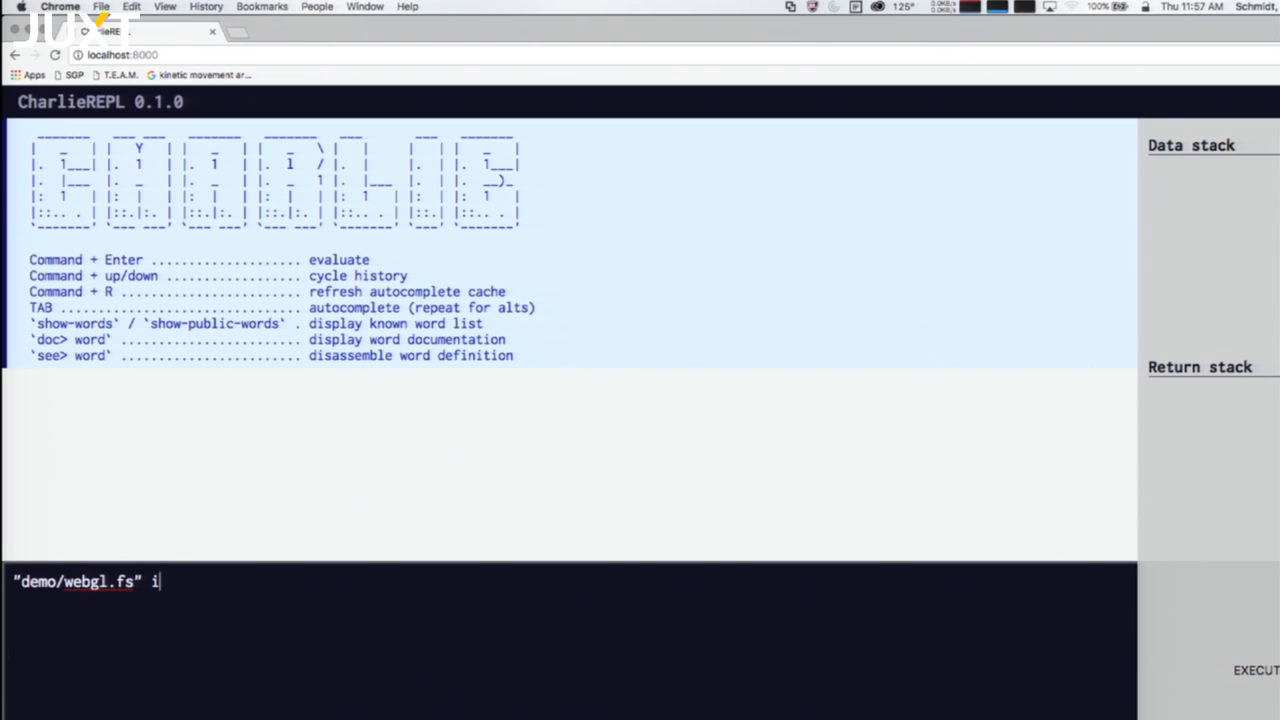
{"action": "type", "text": "nclude*"}
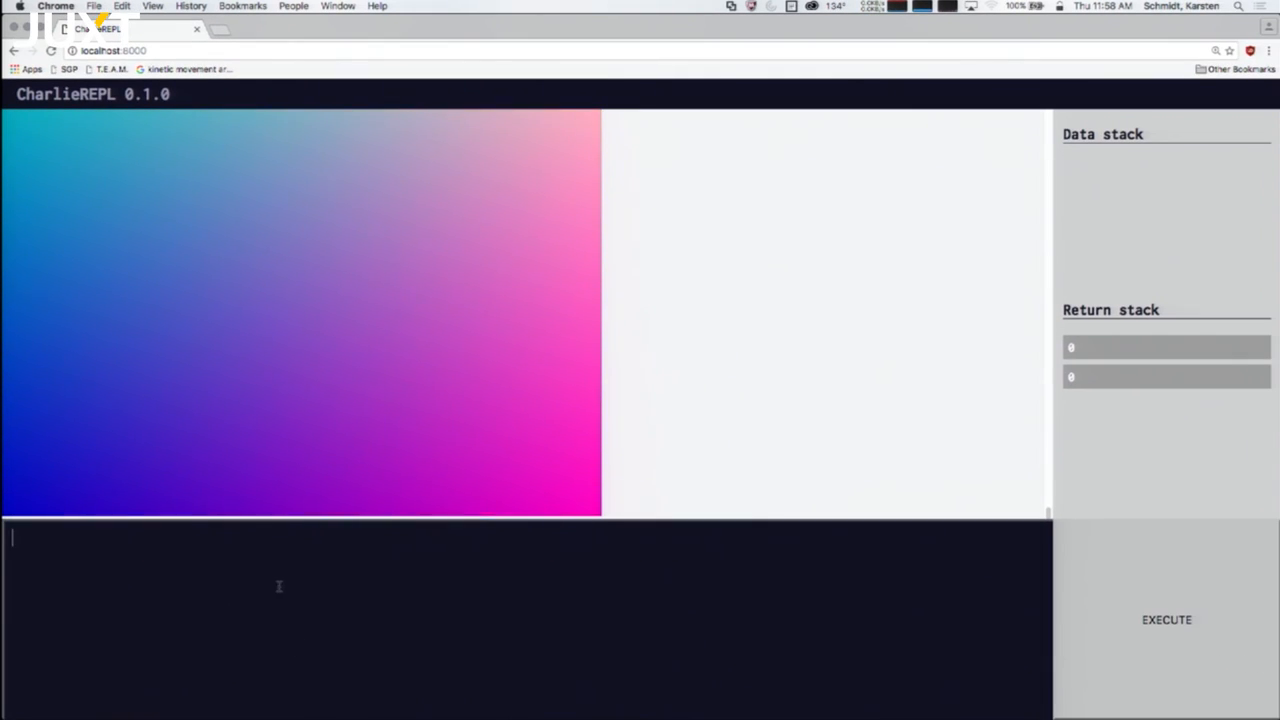
{"action": "mouse_move", "coordinate": [364, 586]}
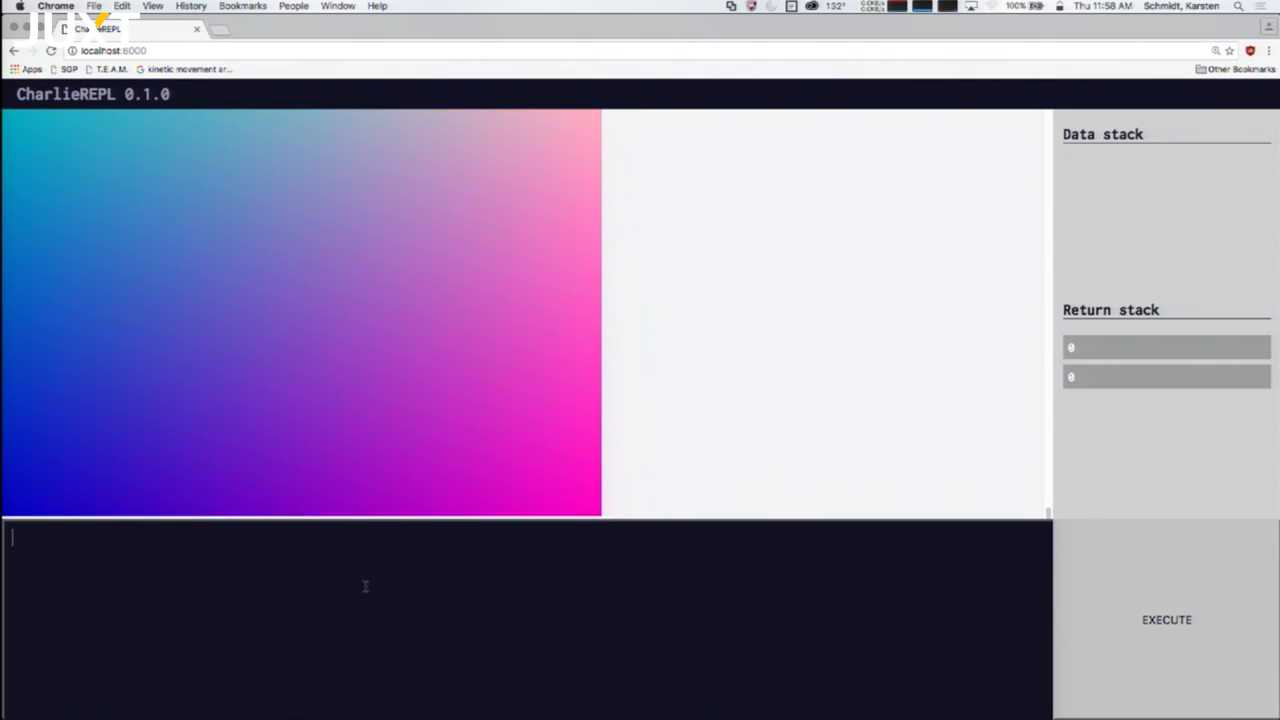
Enter 'x ;; gl init' at the glsl prompt to render a black-to-white x gradient.
{"action": "type", "text": "glsl>"}
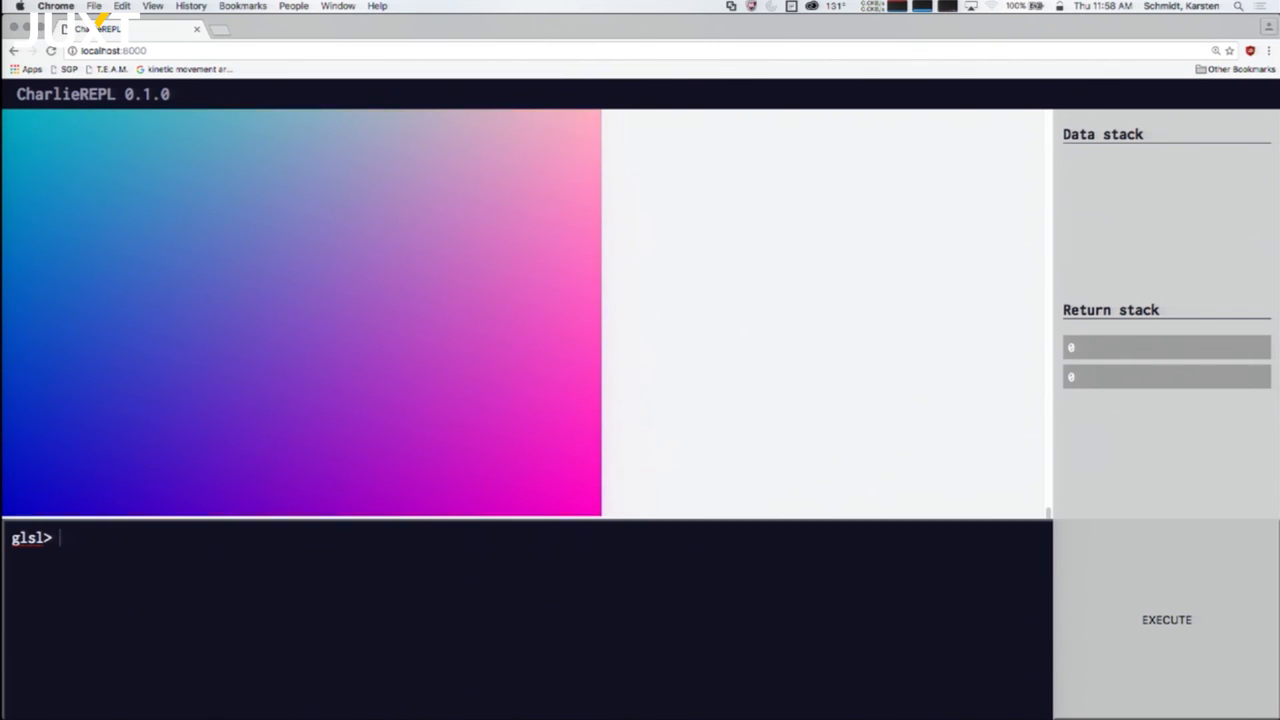
{"action": "type", "text": "x ;"}
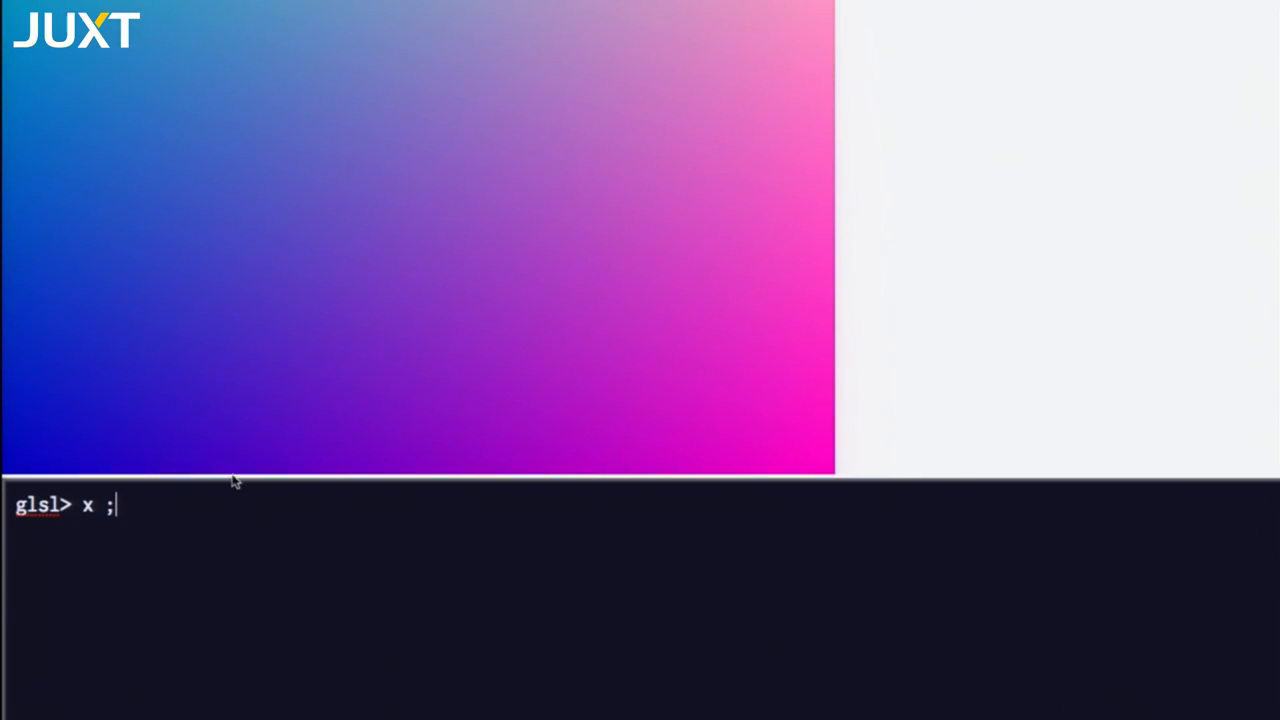
{"action": "type", "text": ";"}
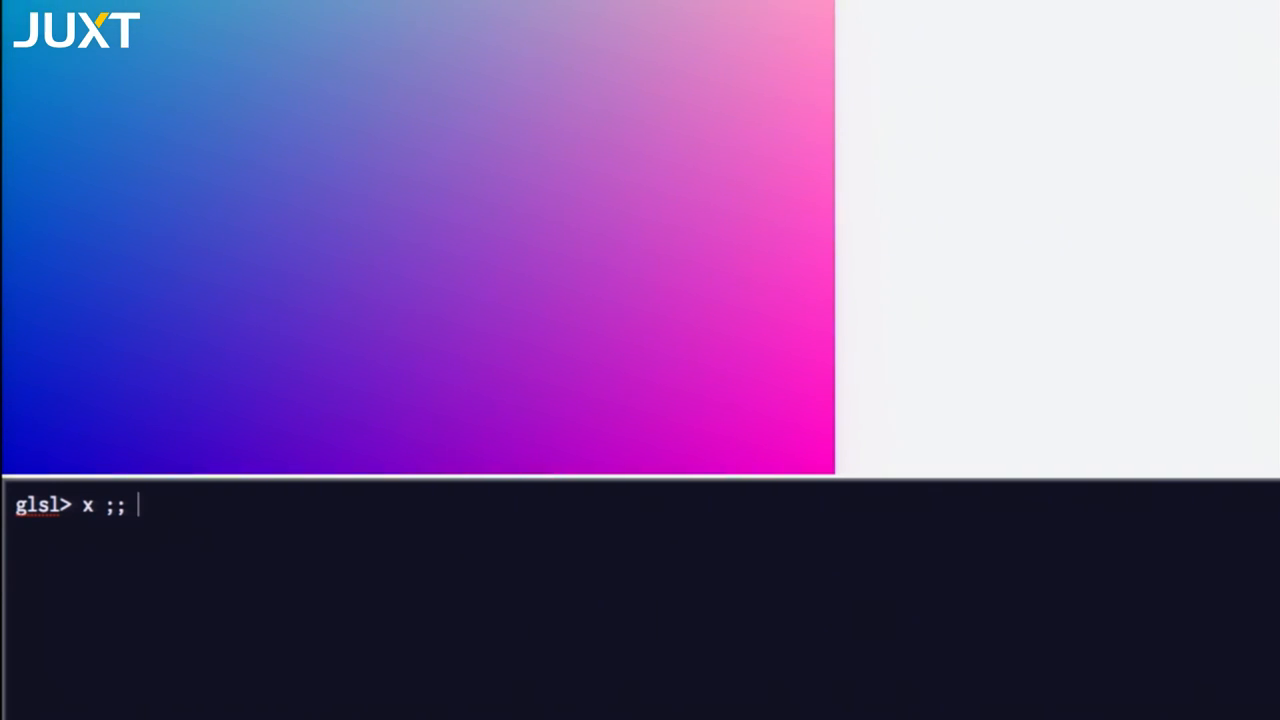
{"action": "type", "text": "gl"}
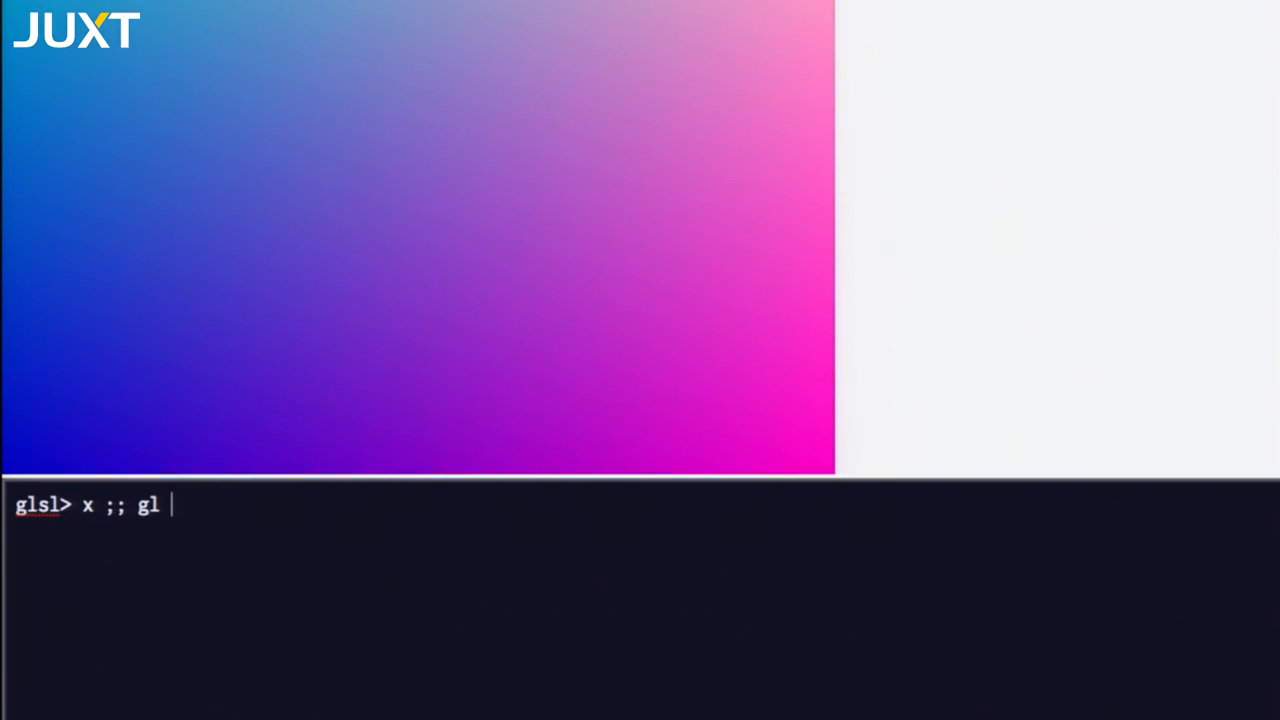
{"action": "type", "text": "in"}
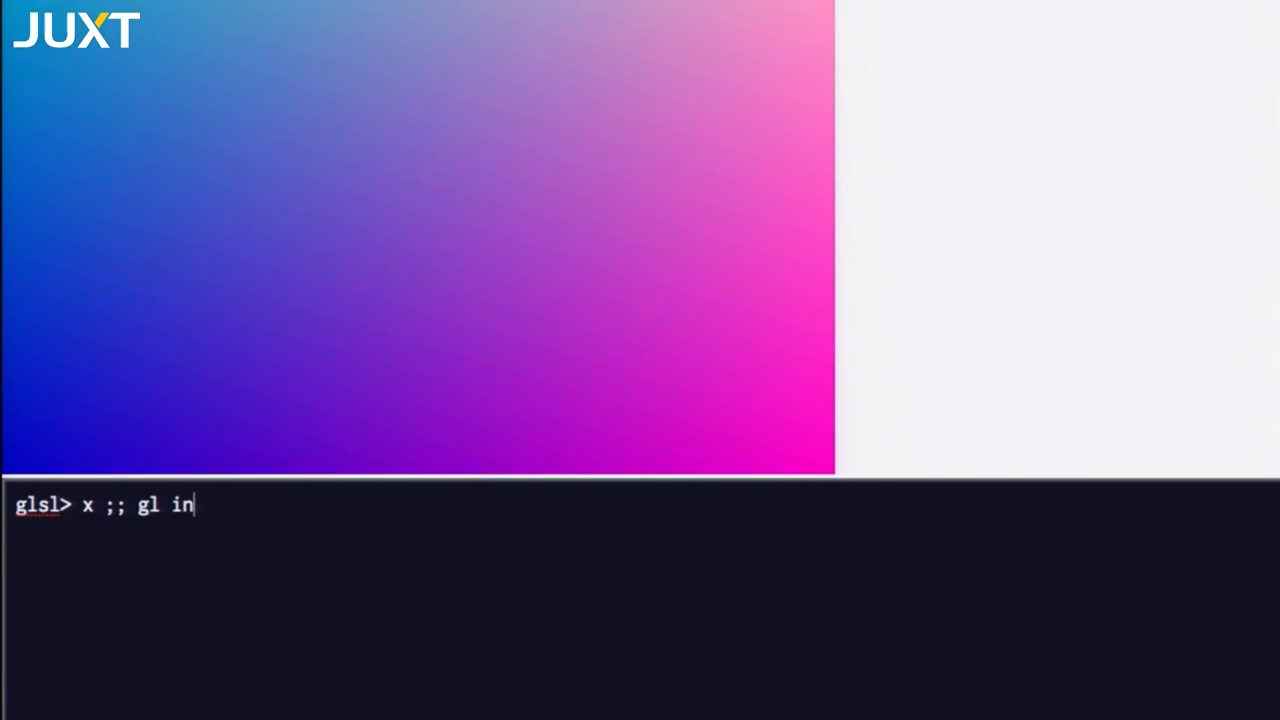
{"action": "type", "text": "it"}
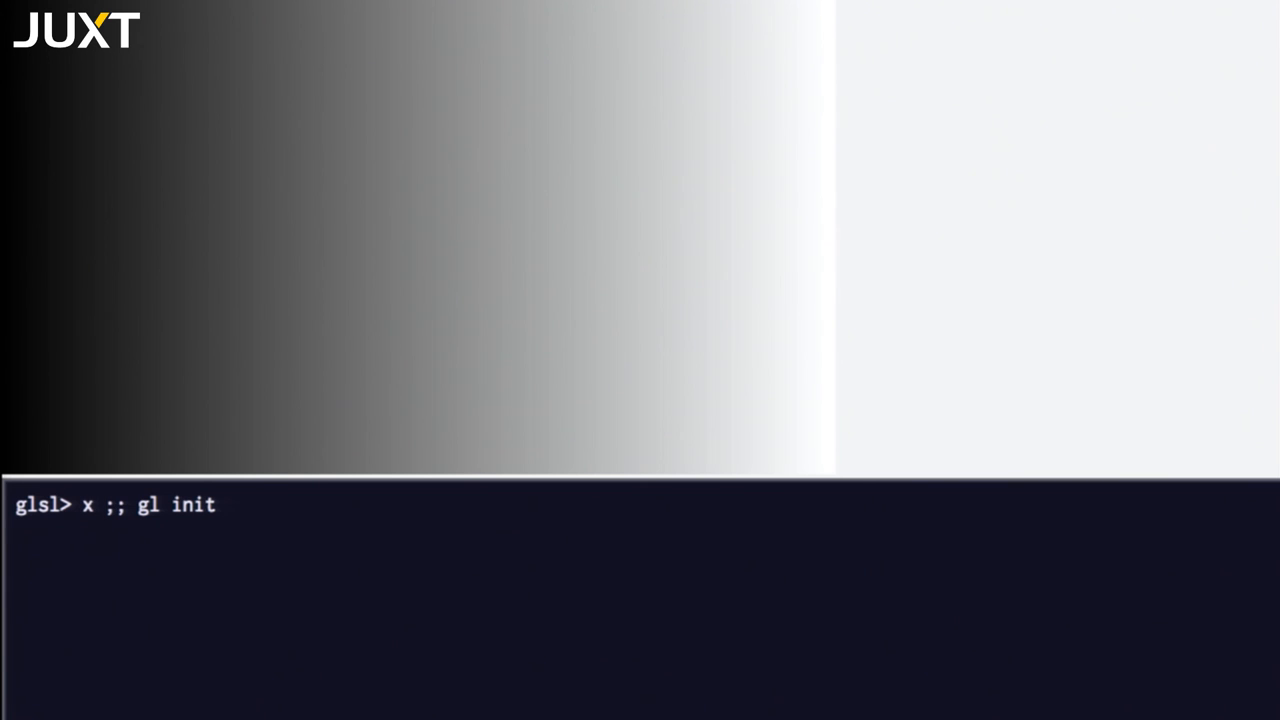
Run 'x y t fract ;; gl init' to render a blue-to-pink gradient from x, y and fract(time).
{"action": "type", "text": "y"}
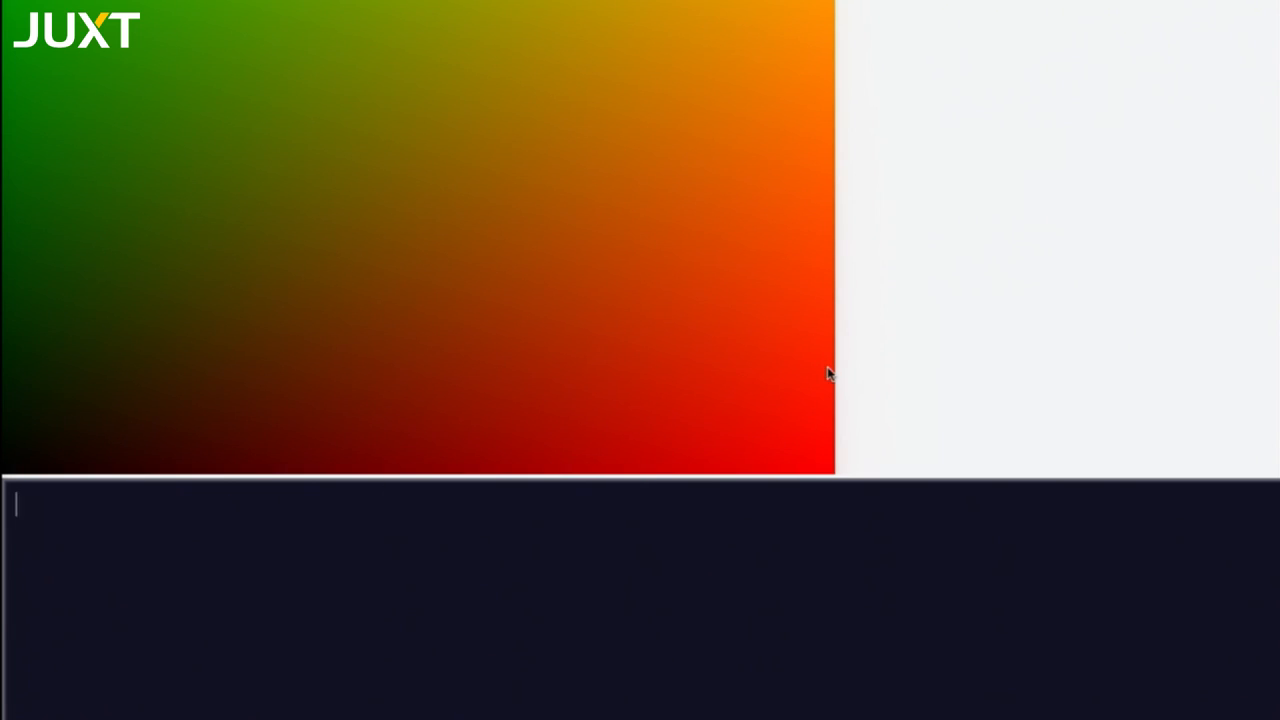
{"action": "mouse_move", "coordinate": [994, 352]}
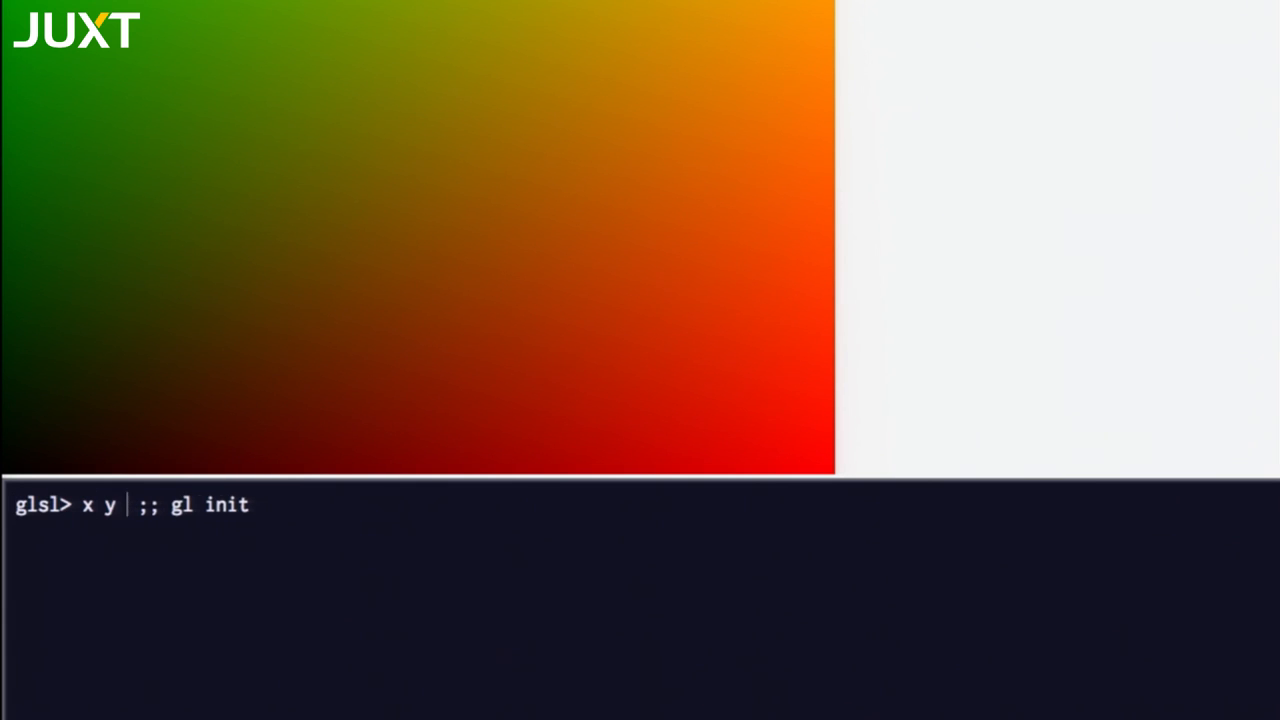
{"action": "type", "text": "t"}
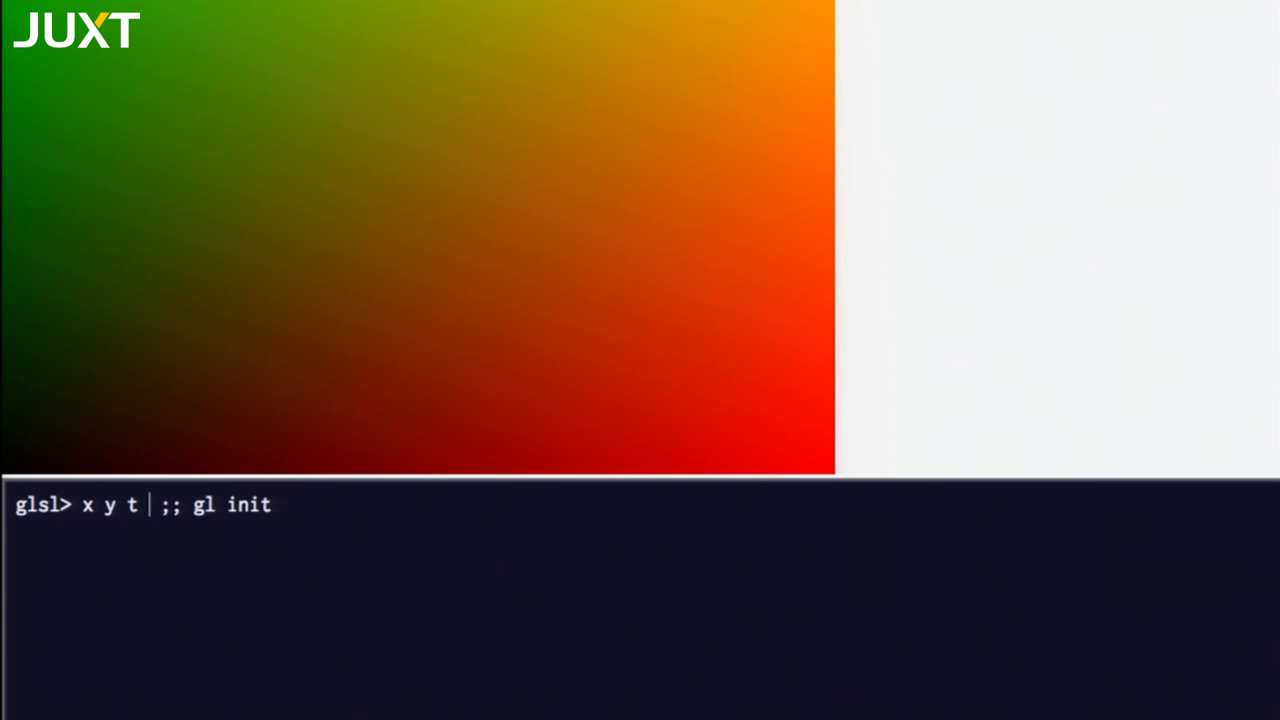
{"action": "type", "text": "fract"}
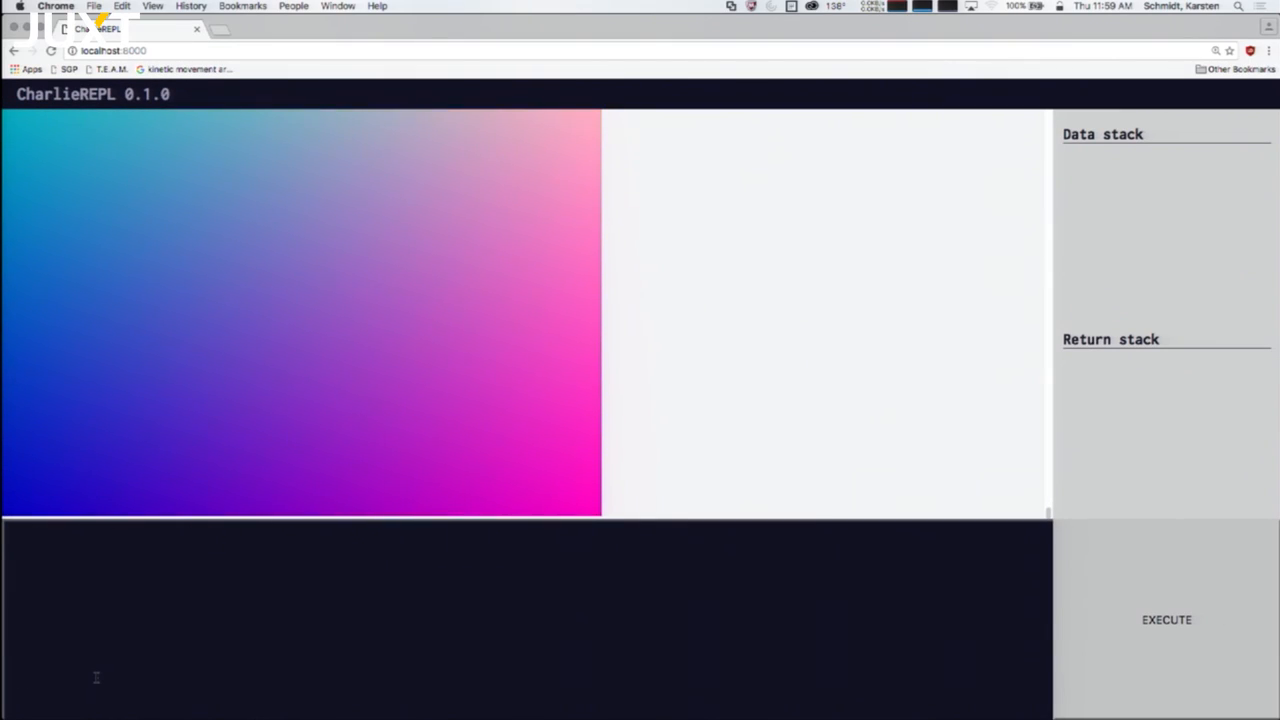
{"action": "type", "text": "x y t fract ;; gl init"}
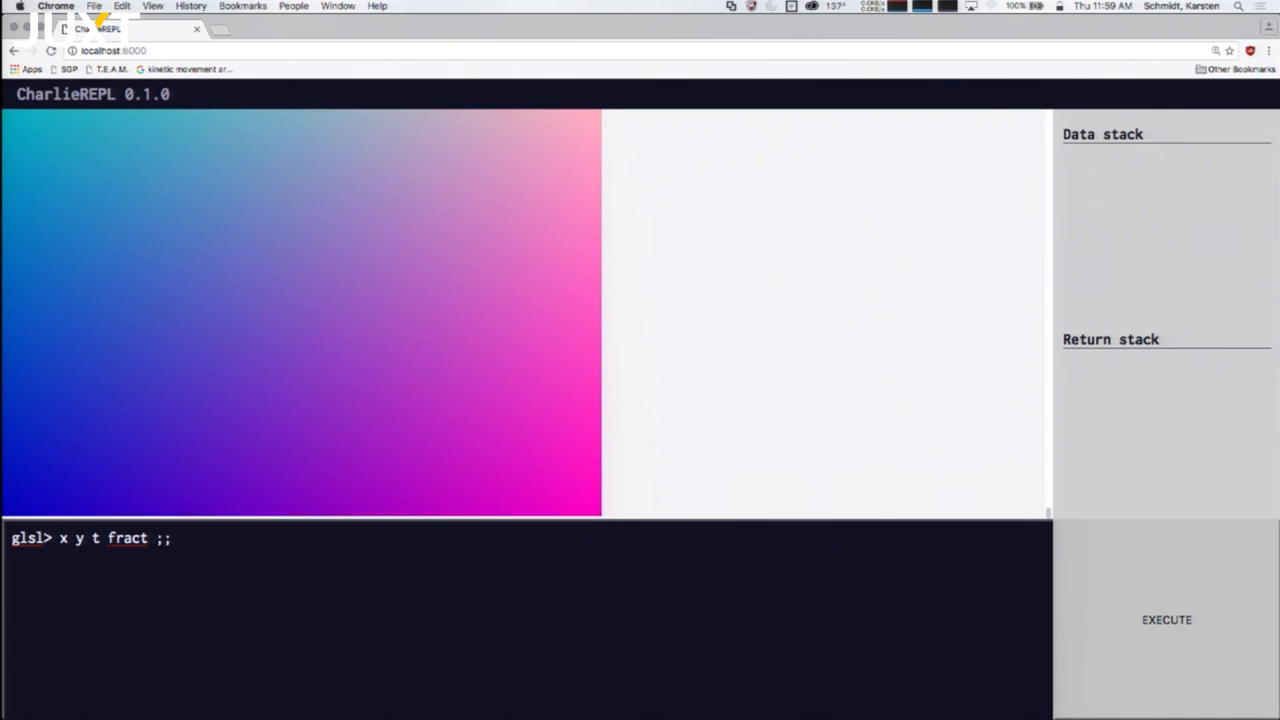
Show the generated GLSL fragment shader assigning x, y and fract(time) to s0, s1, s2.
{"action": "type", "text": "."}
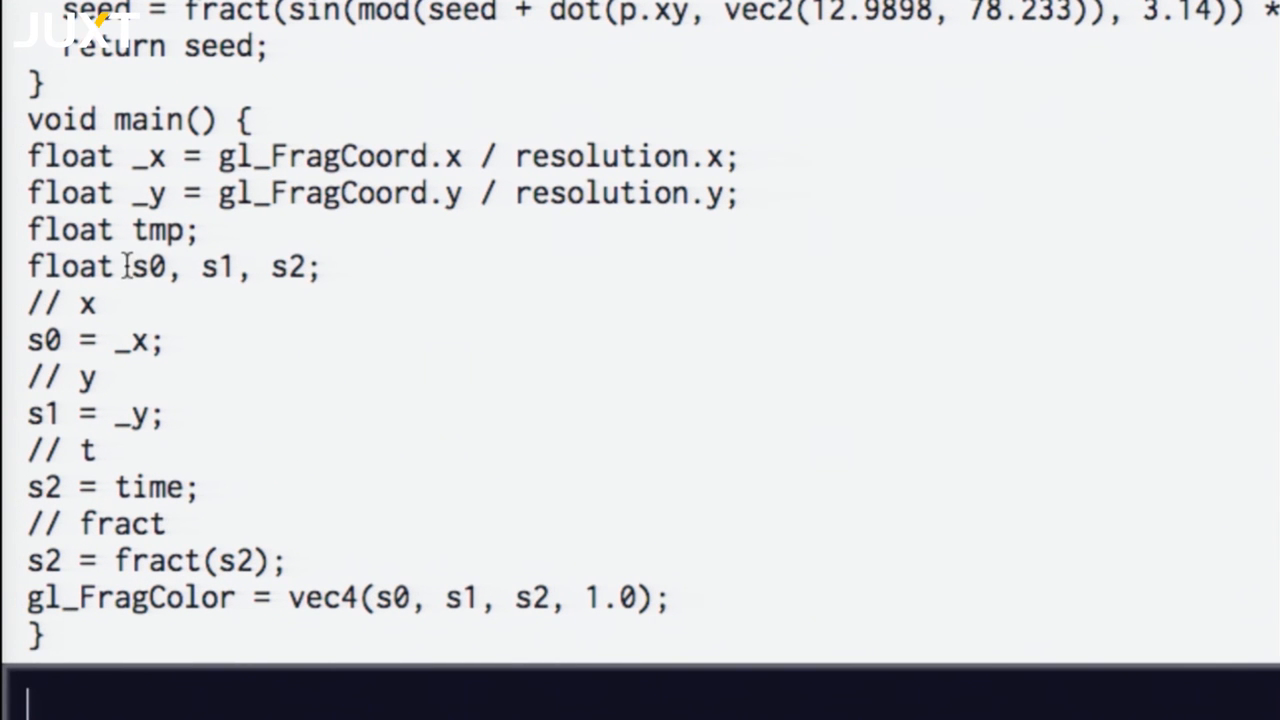
{"action": "right_click", "coordinate": [236, 266]}
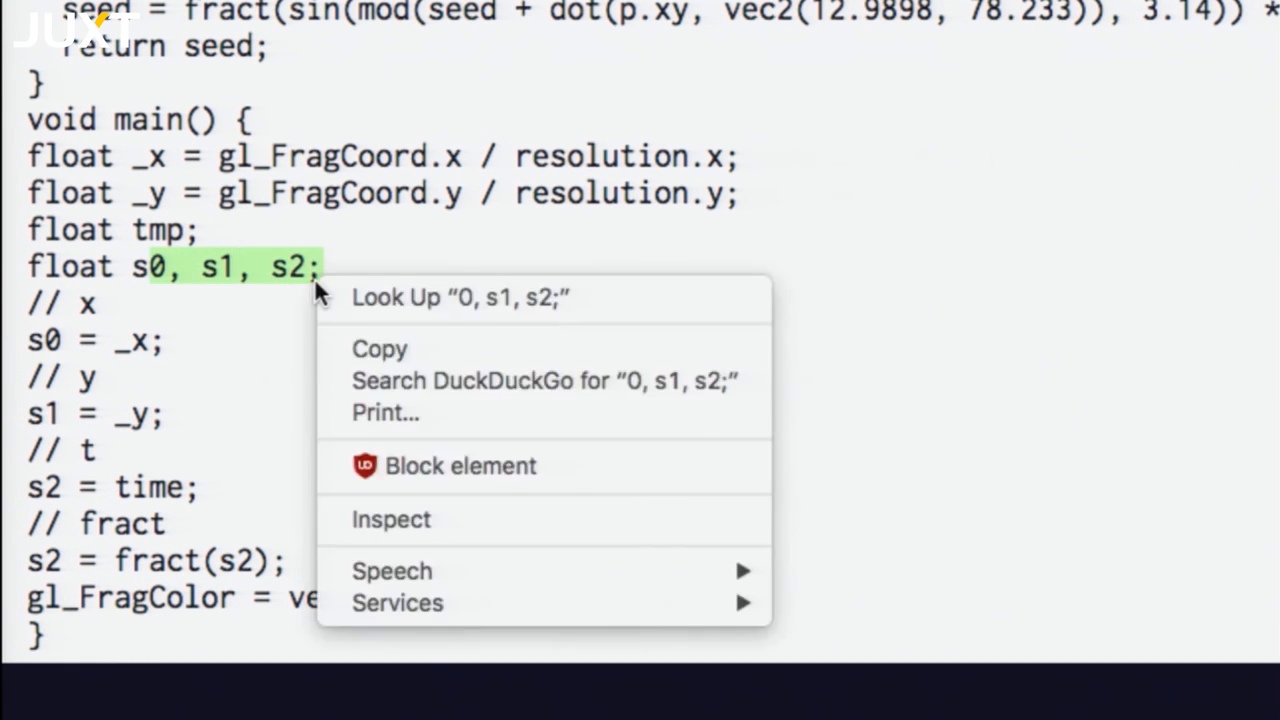
{"action": "left_click", "coordinate": [180, 268]}
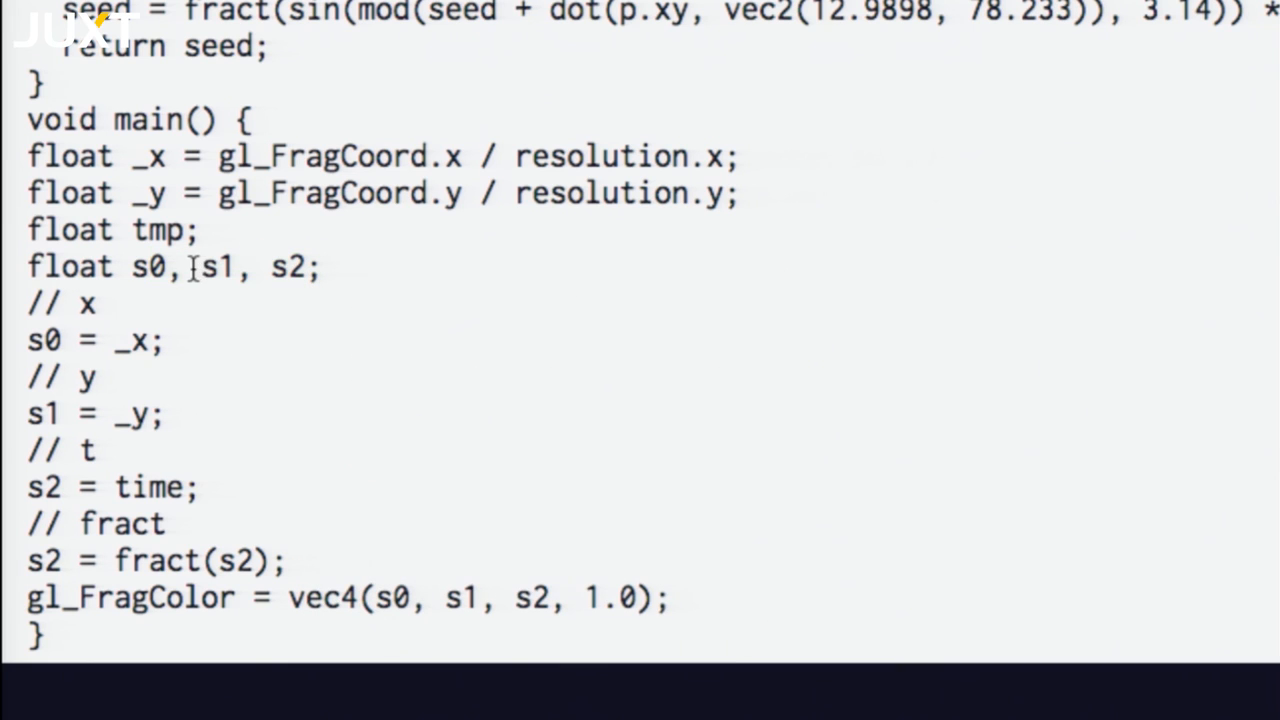
{"action": "mouse_move", "coordinate": [350, 270]}
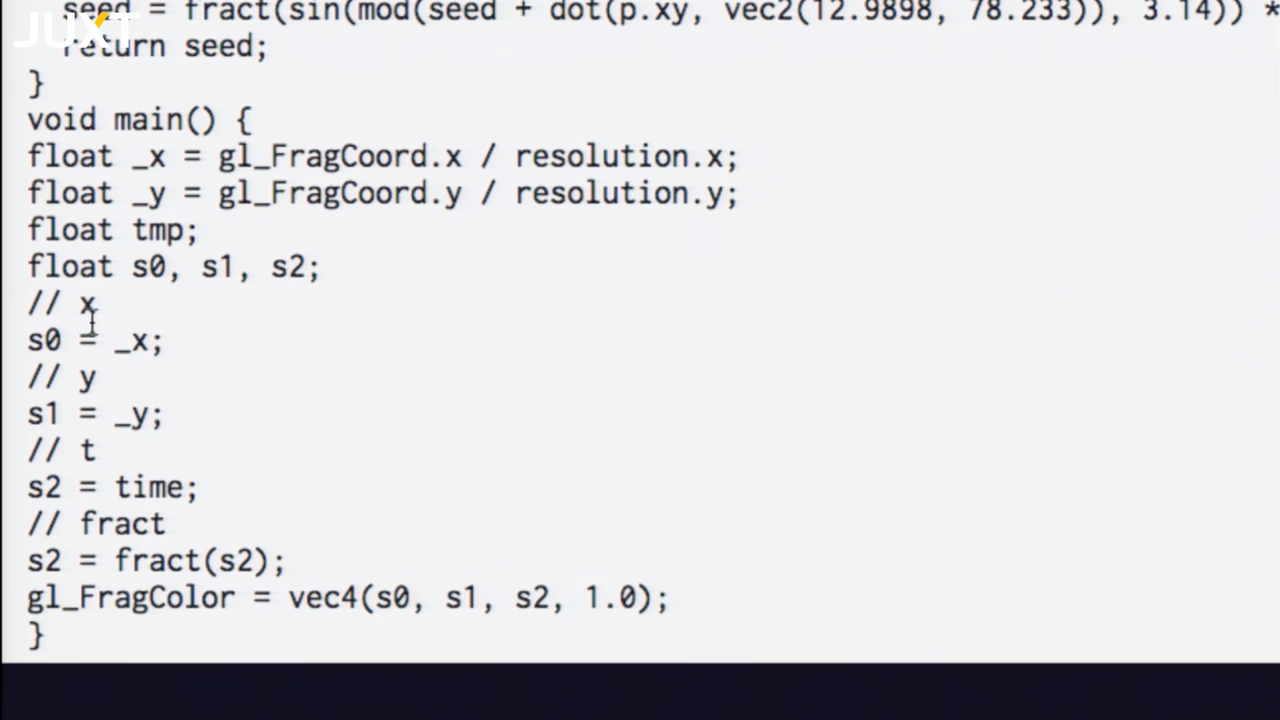
{"action": "right_click", "coordinate": [76, 376]}
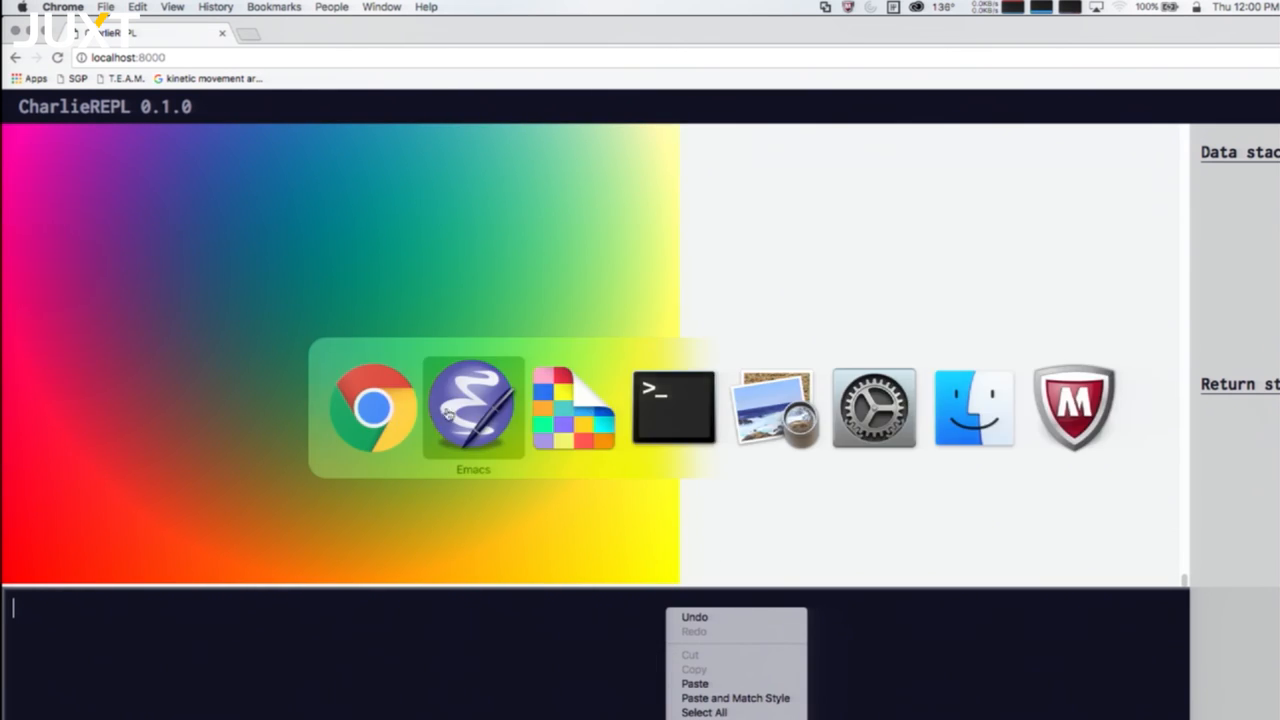
Paste the marble shader program defining col, i and i5 from Emacs into the REPL.
{"action": "left_click", "coordinate": [472, 404]}
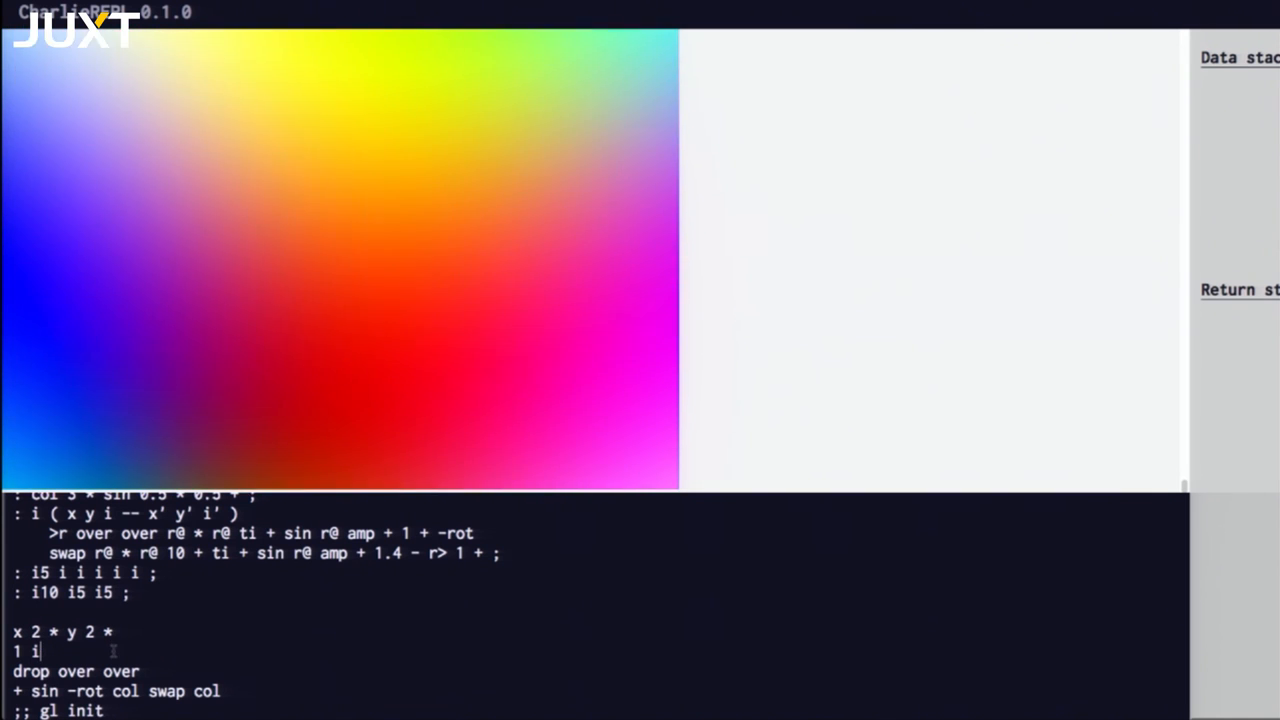
Change the iteration line from '1 i' to '1 i10 i10 i10', re-running into a swirling marble pattern.
{"action": "type", "text": "i"}
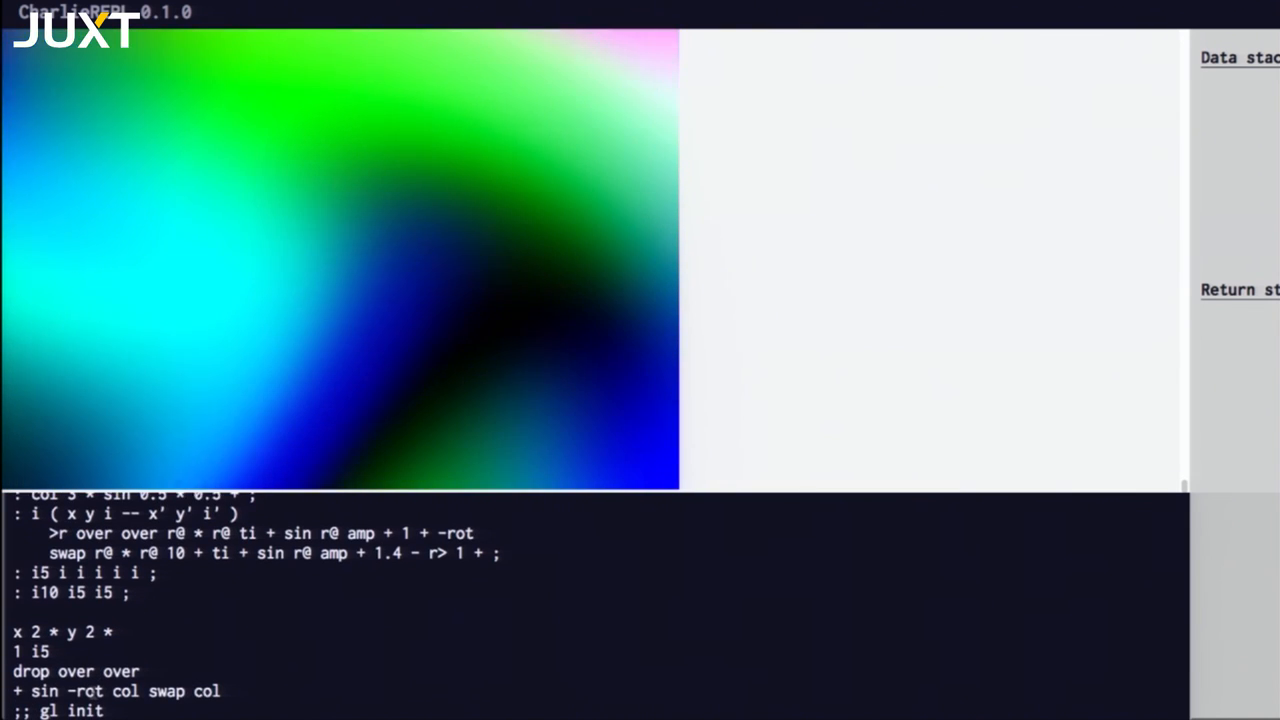
{"action": "key", "text": "backspace"}
{"action": "type", "text": "10"}
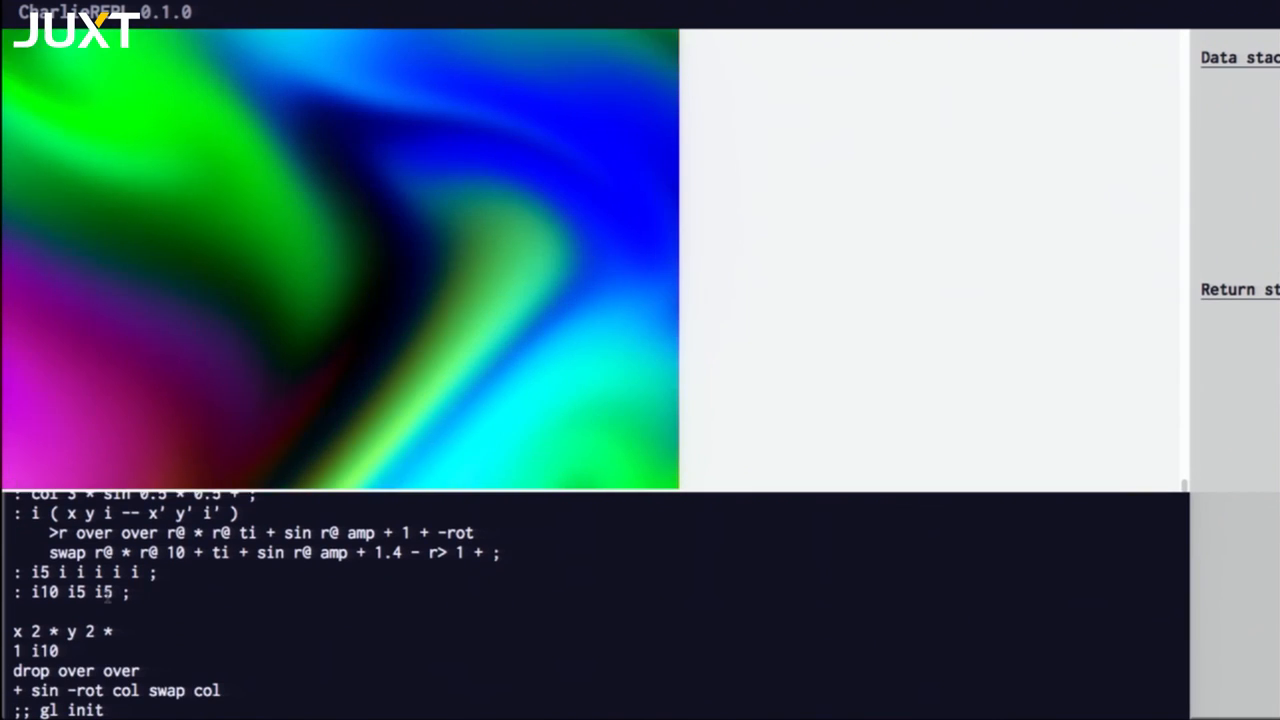
{"action": "right_click", "coordinate": [62, 652]}
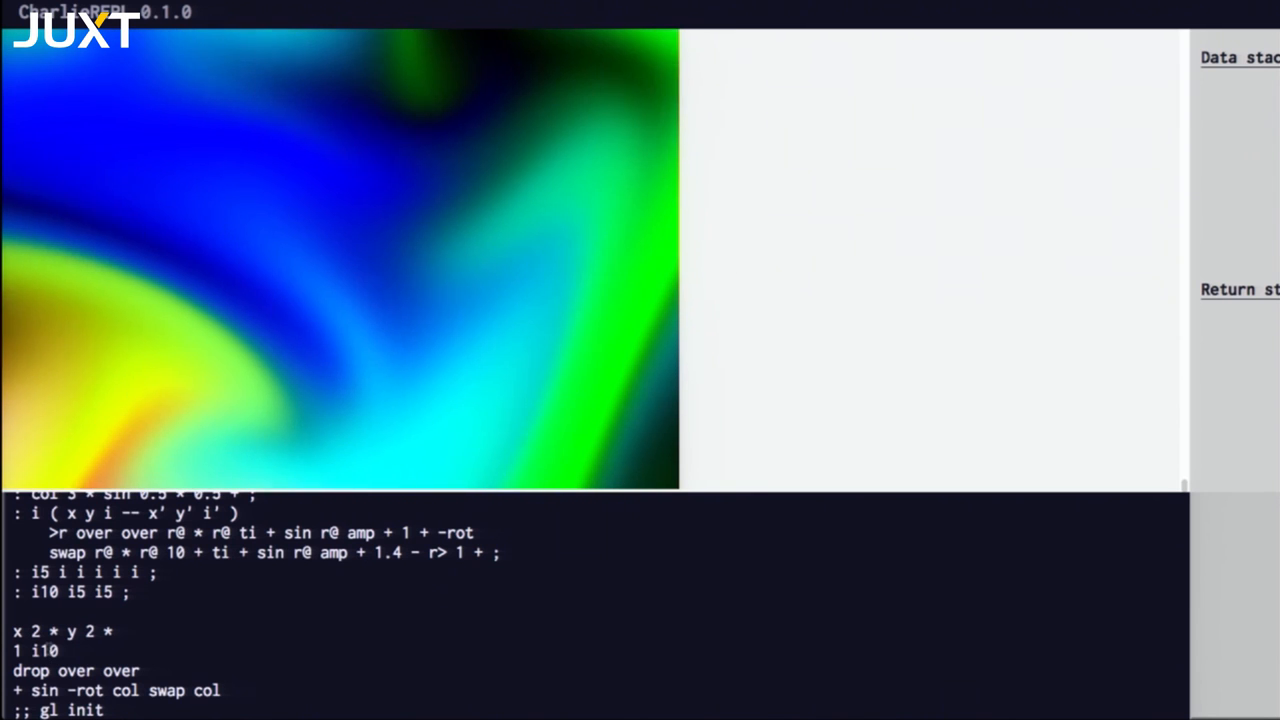
{"action": "type", "text": "i10"}
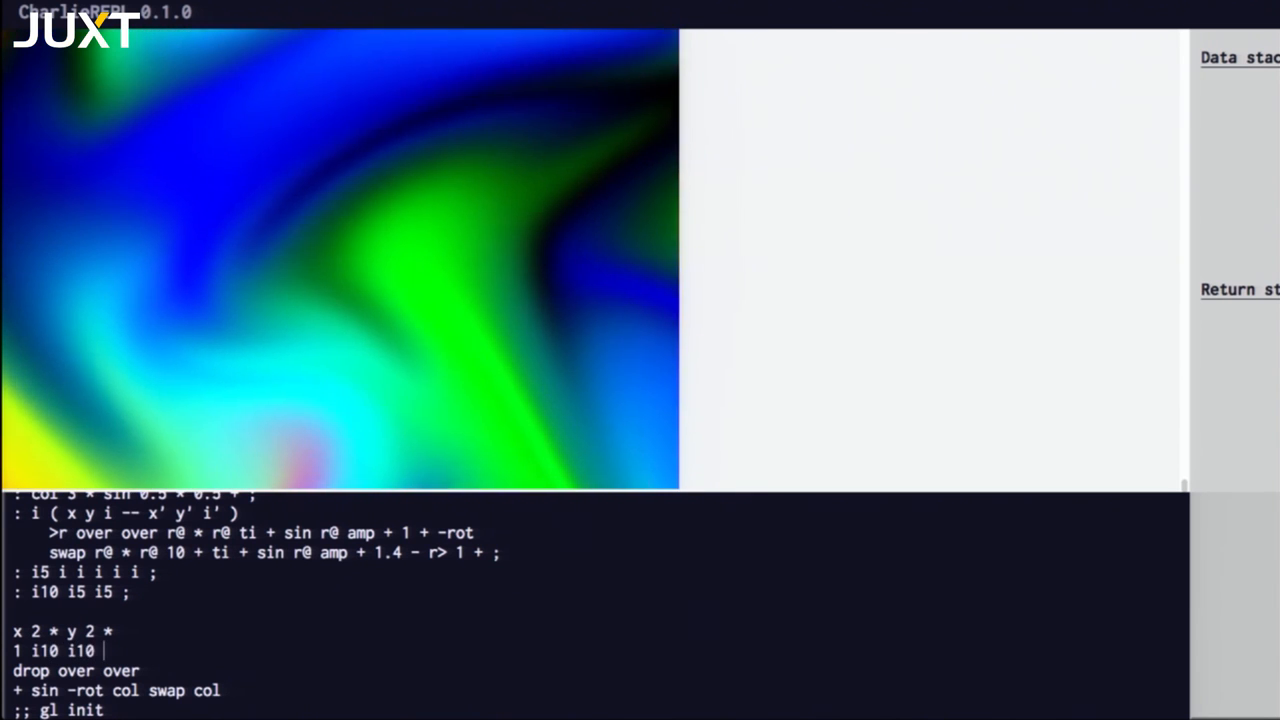
{"action": "type", "text": "i10"}
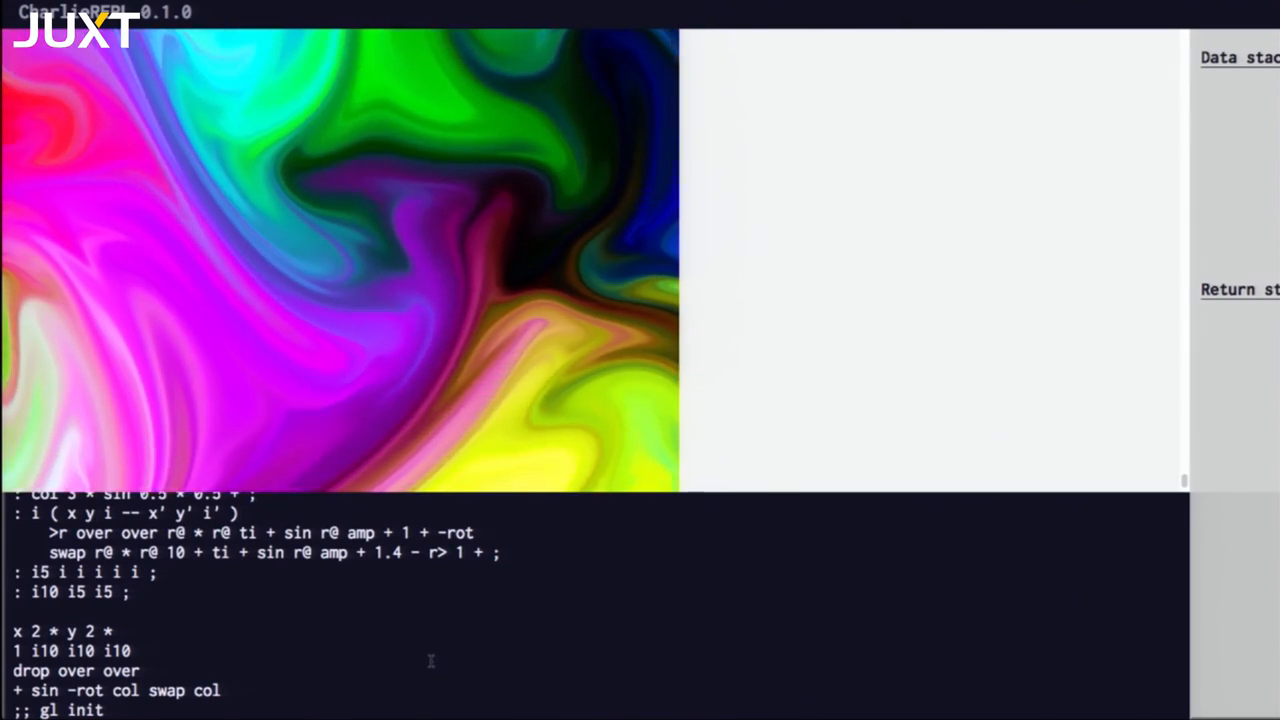
{"action": "right_click", "coordinate": [144, 680]}
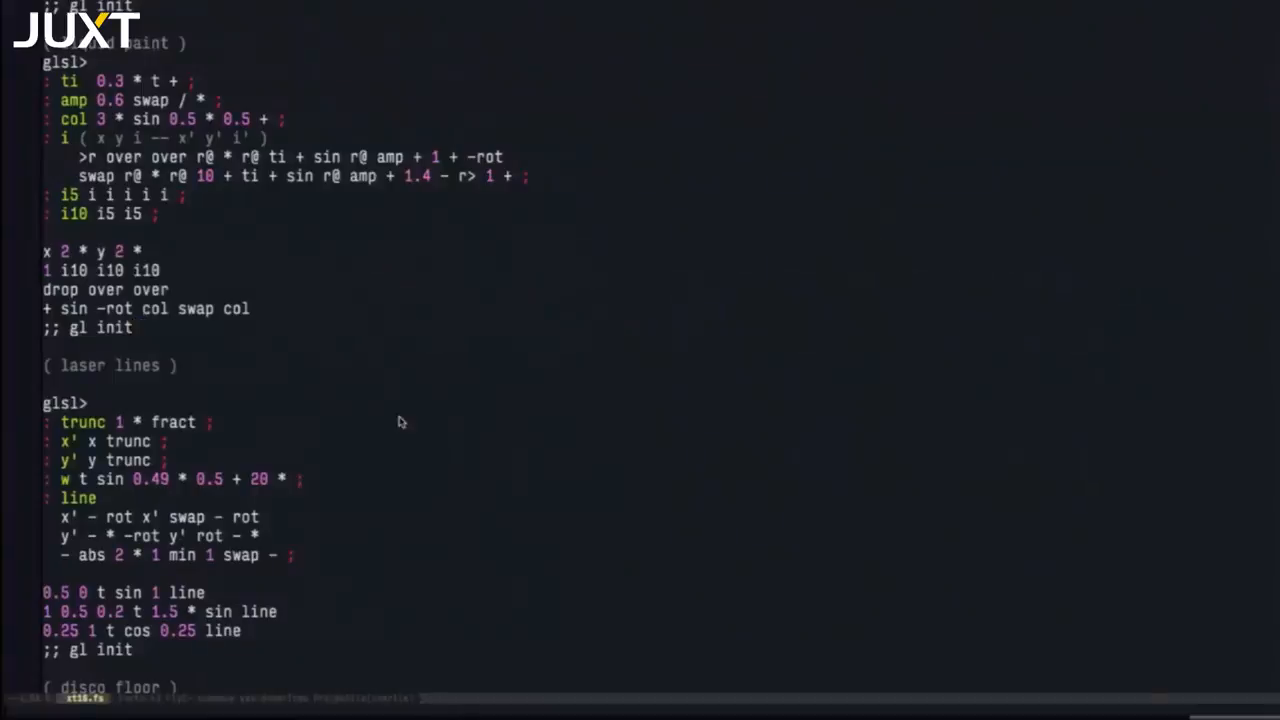
{"action": "scroll", "scroll_direction": "down", "scroll_amount": 3}
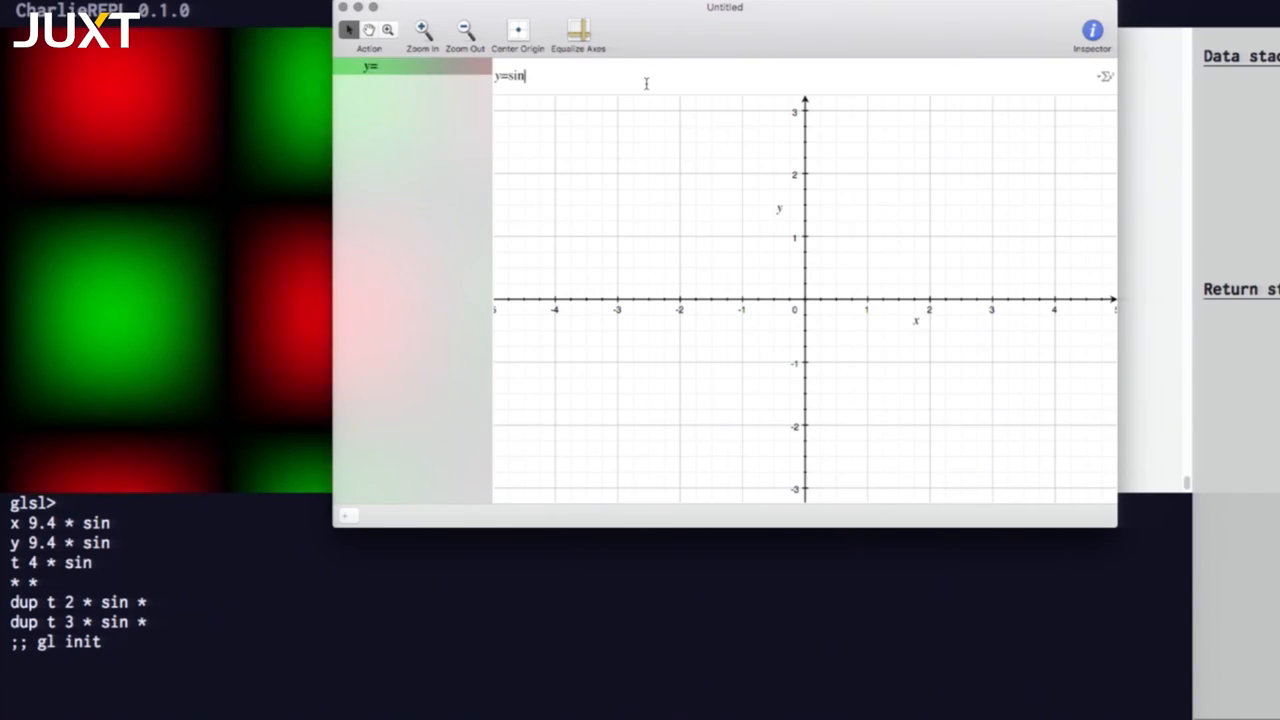
Enter the sine equation y=sin(9.4x) in the untitled Grapher 2D graph.
{"action": "type", "text": "9.4x"}
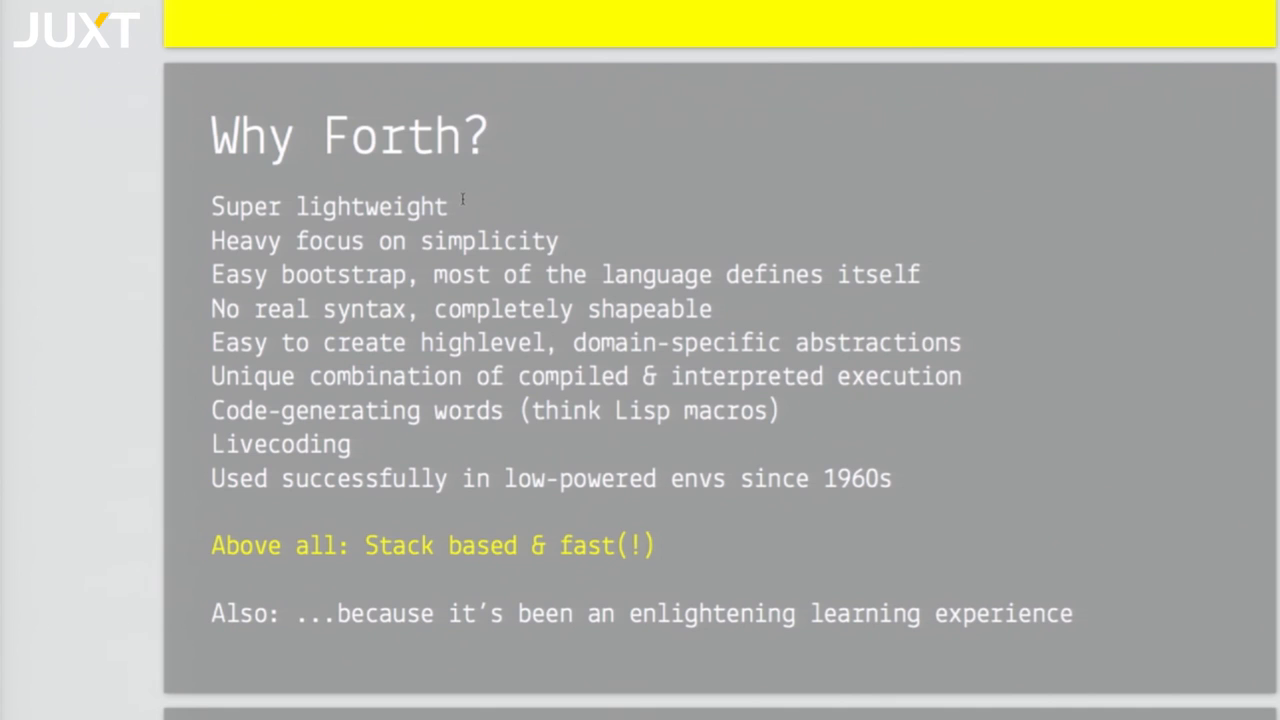
{"action": "mouse_move", "coordinate": [402, 398]}
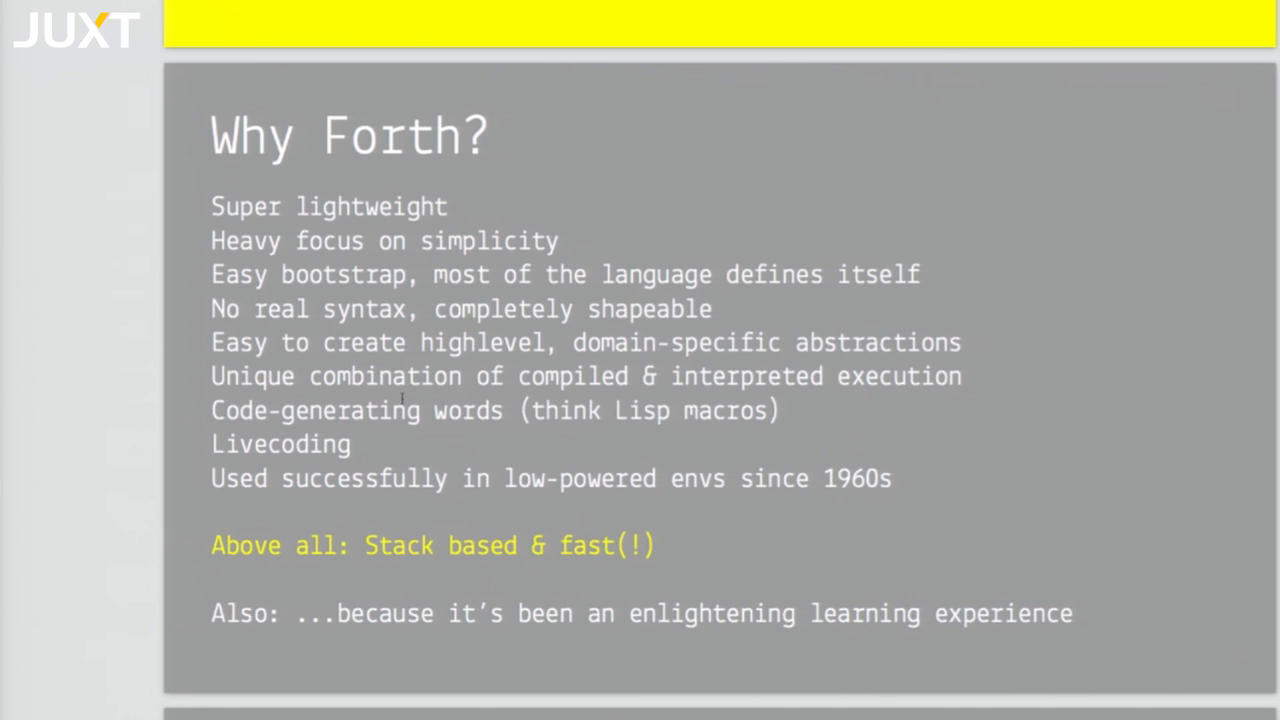